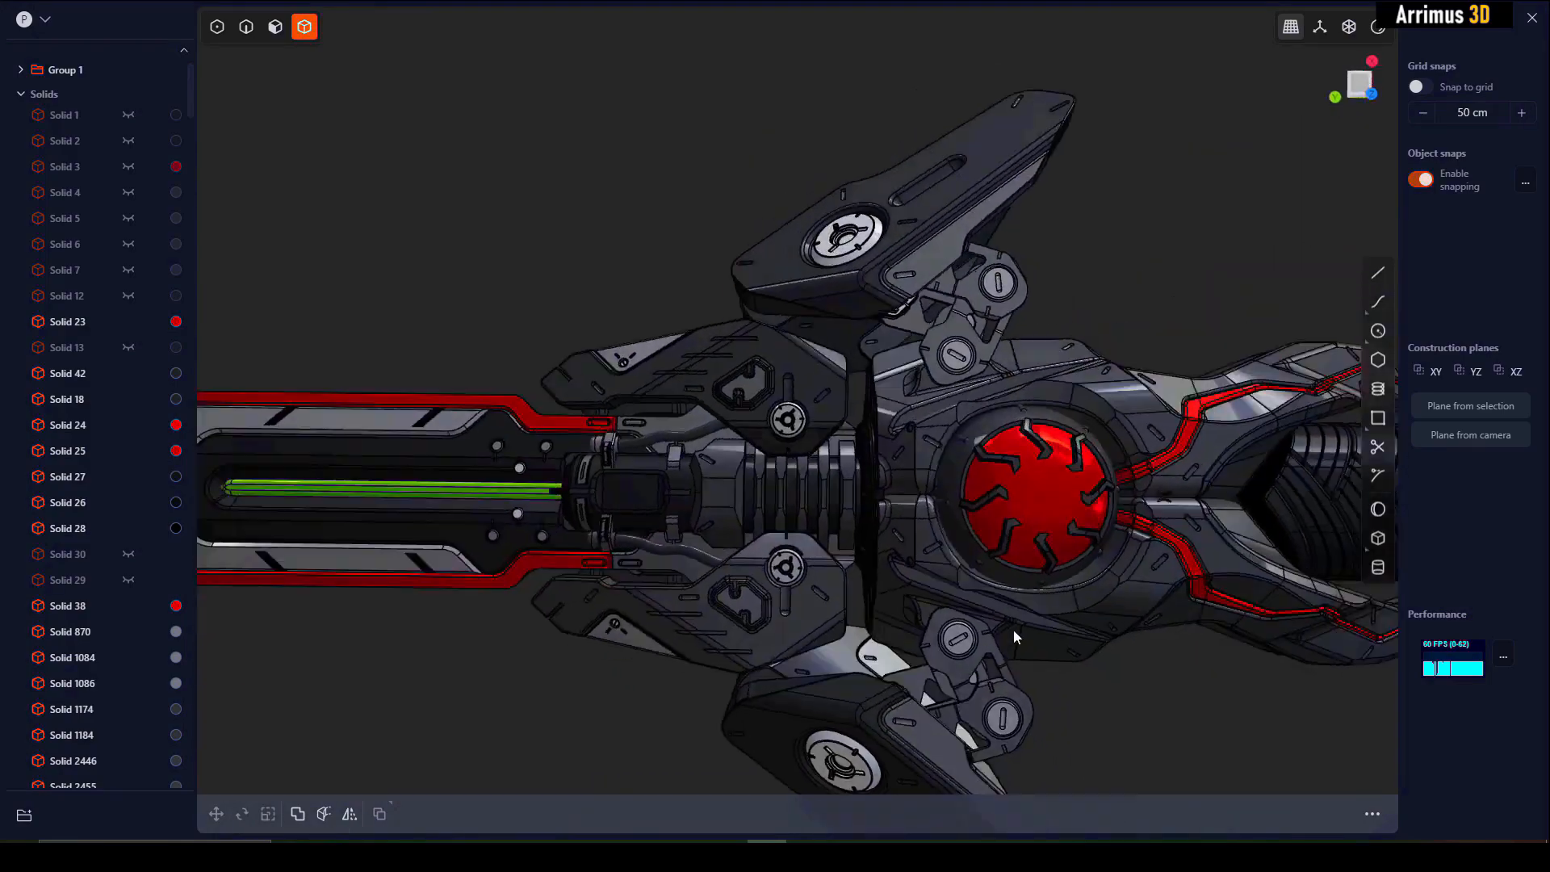
# Step: Orbit the box, then create a viewspace construction plane through the 'cons' command search
pyautogui.moveTo(1014, 638); pyautogui.dragTo(955, 534)
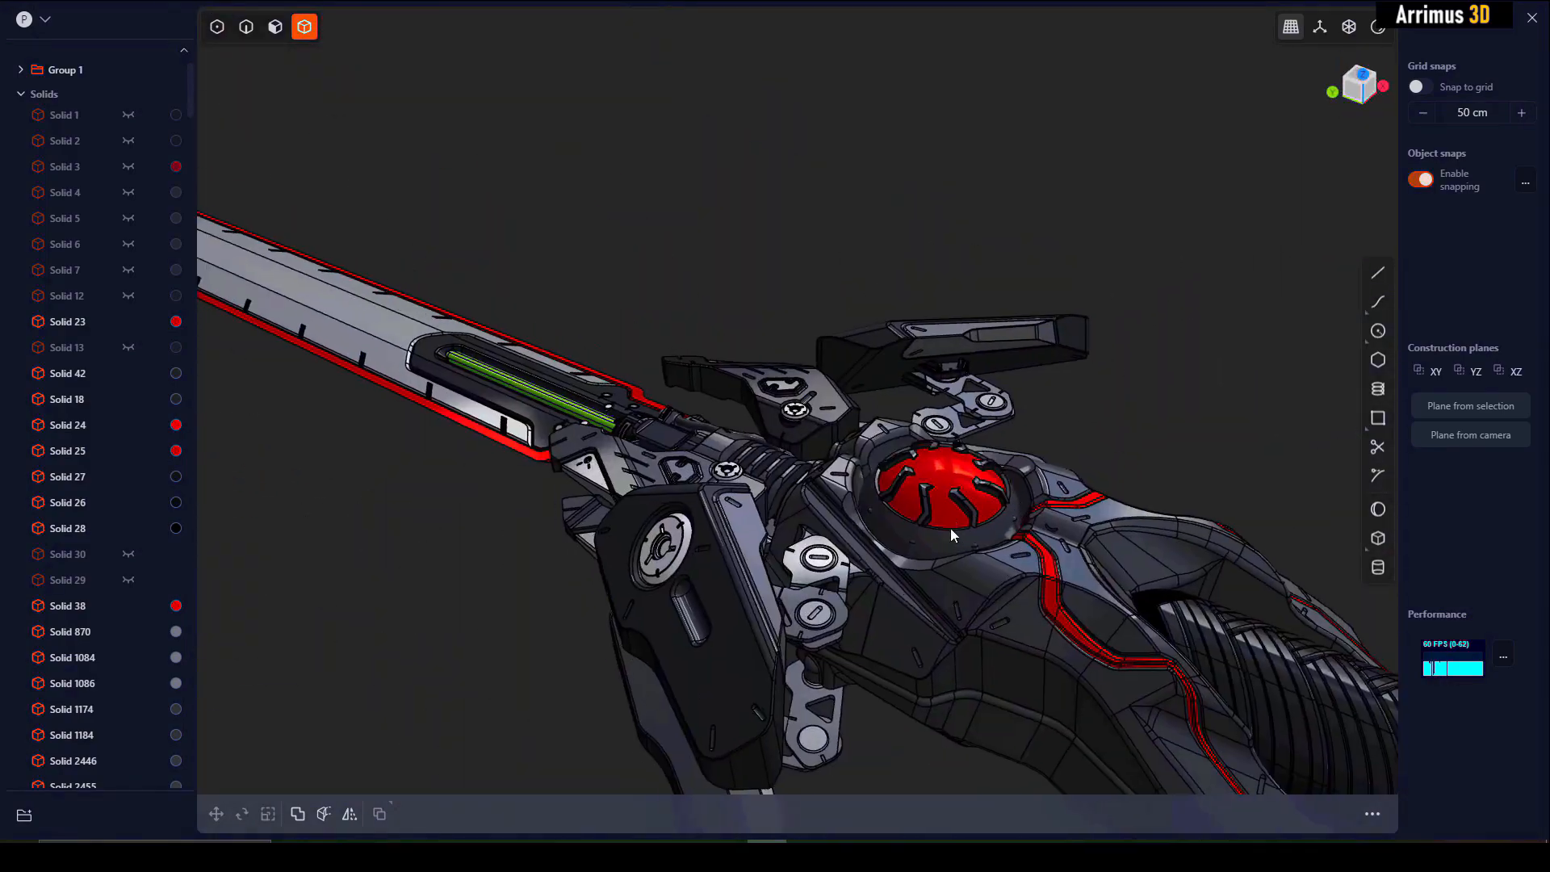
pyautogui.click(245, 26)
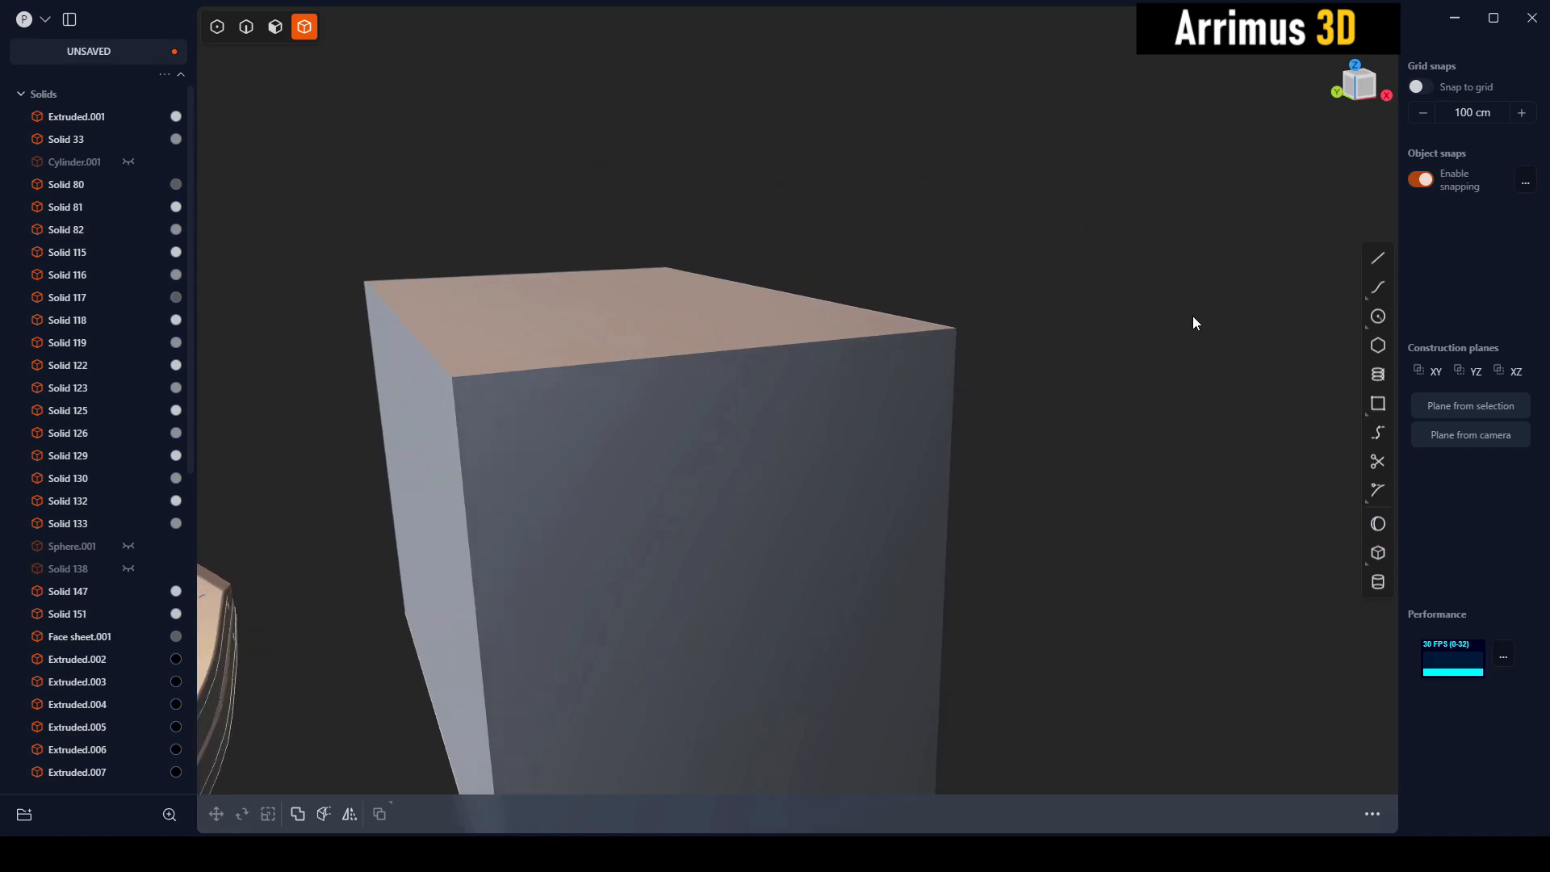
pyautogui.click(1376, 258)
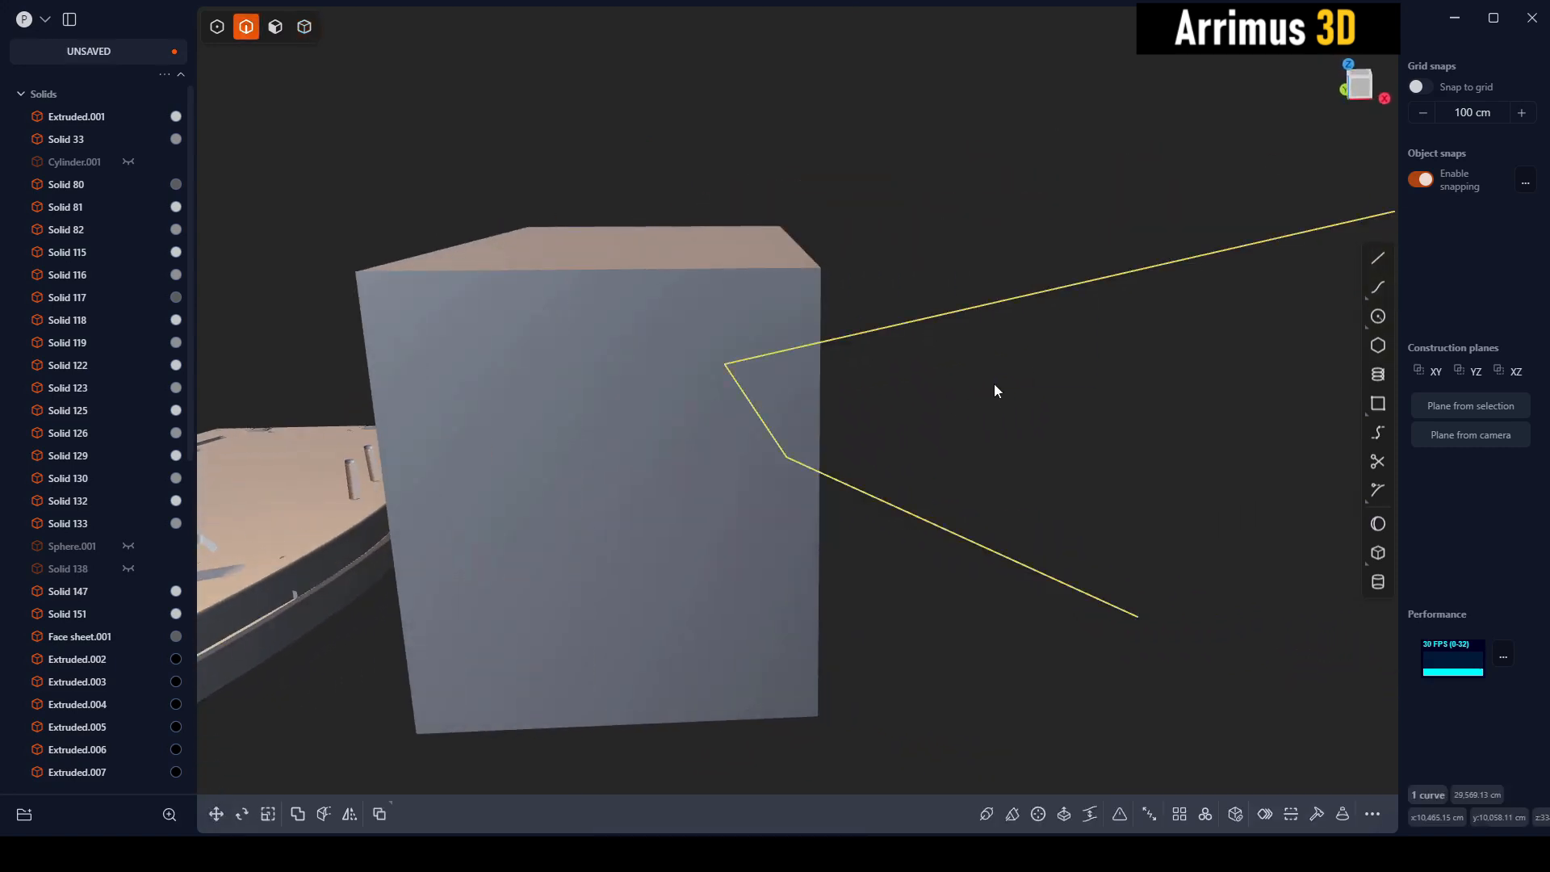
pyautogui.moveTo(996, 391); pyautogui.dragTo(1045, 417)
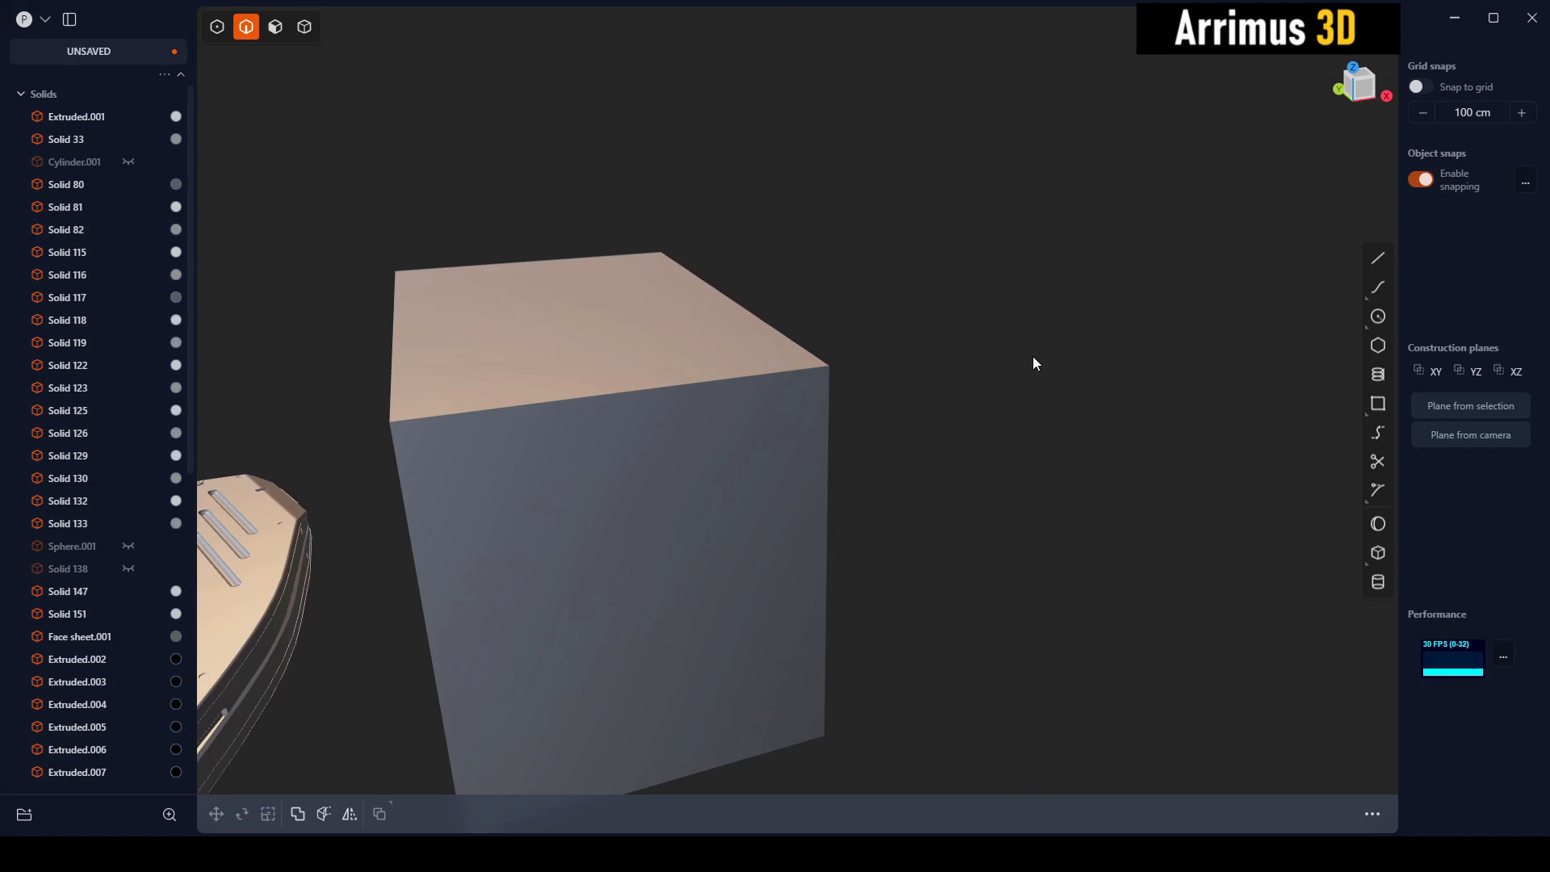
pyautogui.write('c')
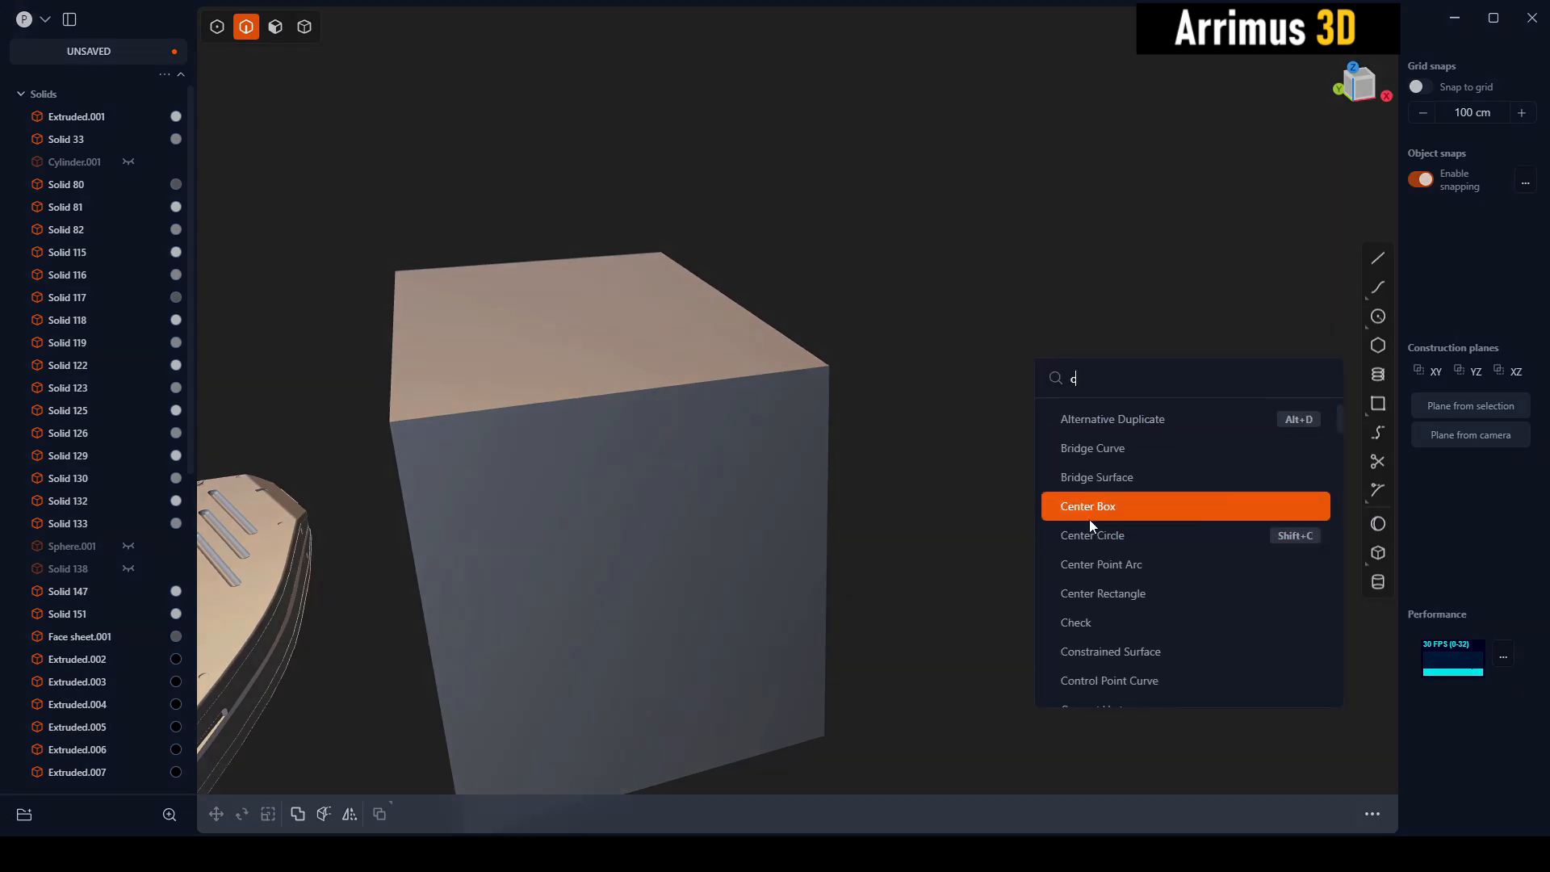
pyautogui.write('onst')
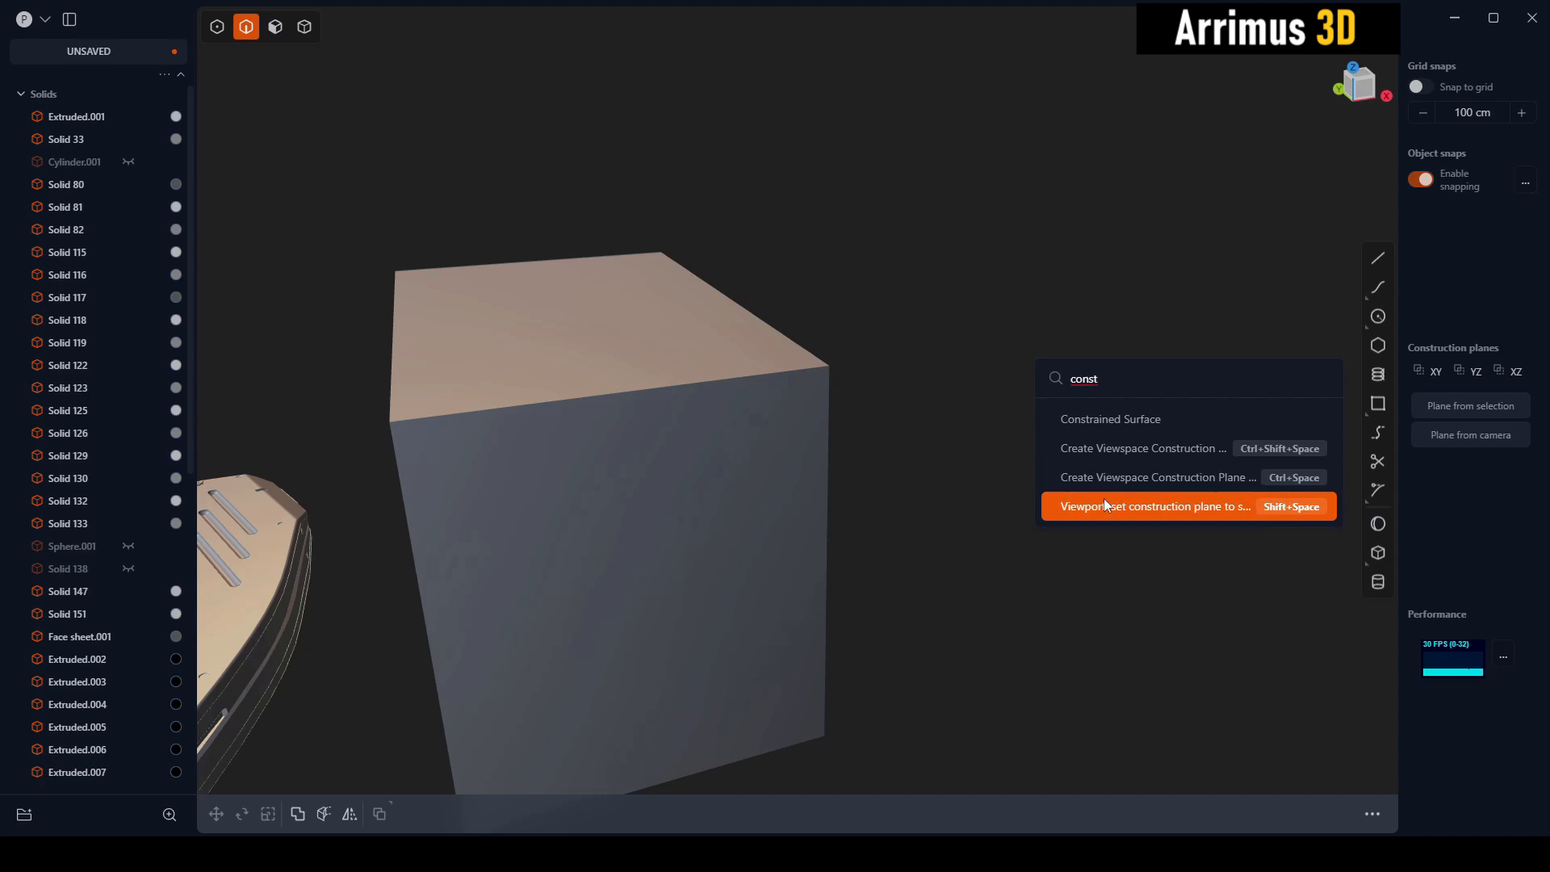
pyautogui.moveTo(1173, 481)
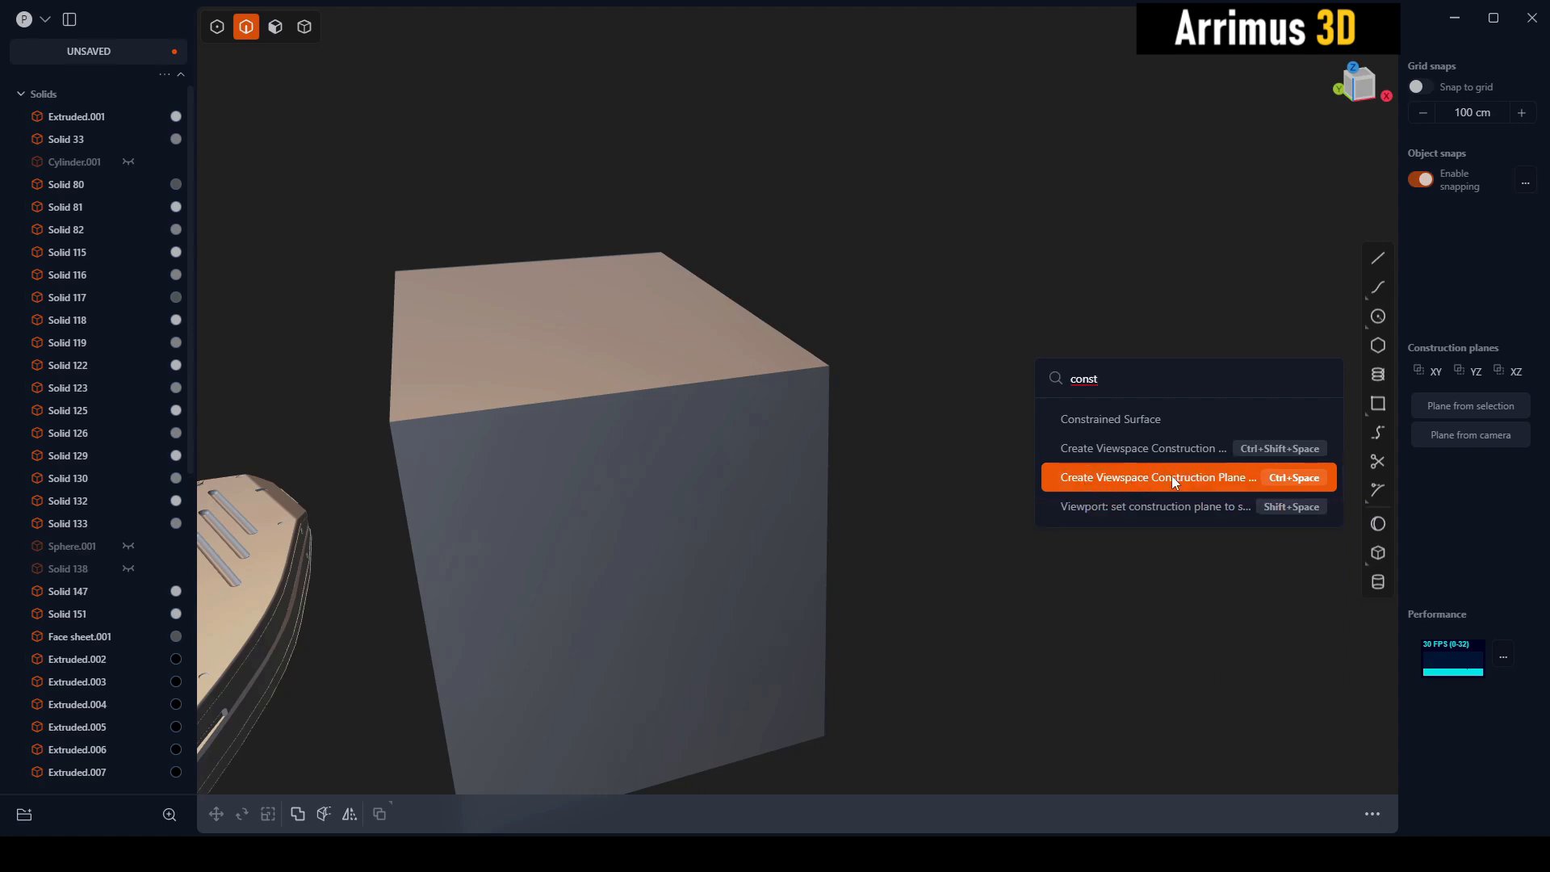
pyautogui.moveTo(1204, 488)
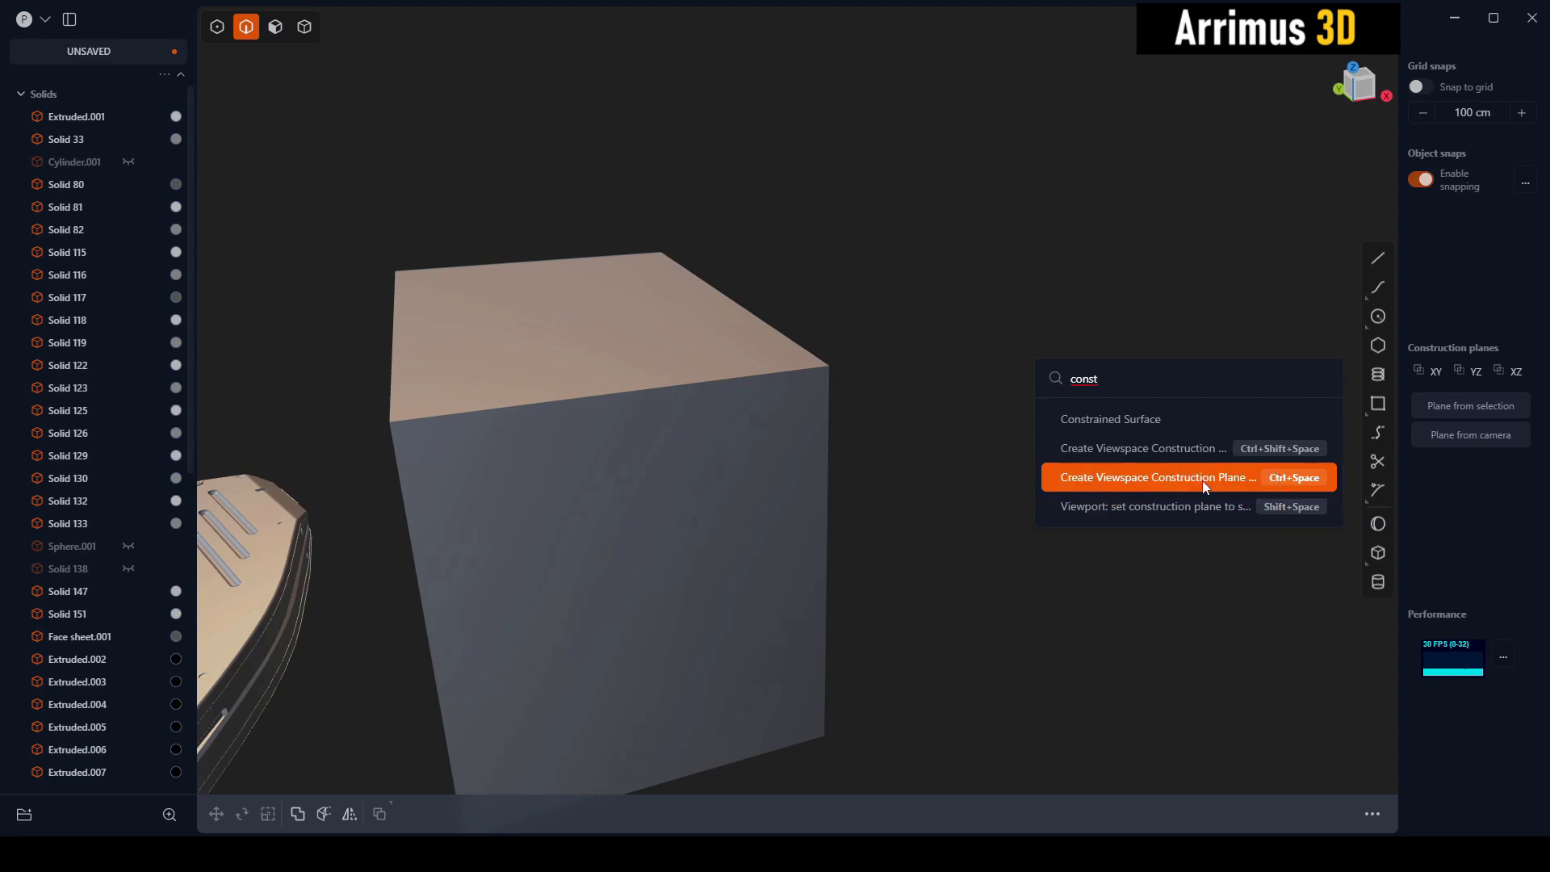
pyautogui.rightClick(1157, 477)
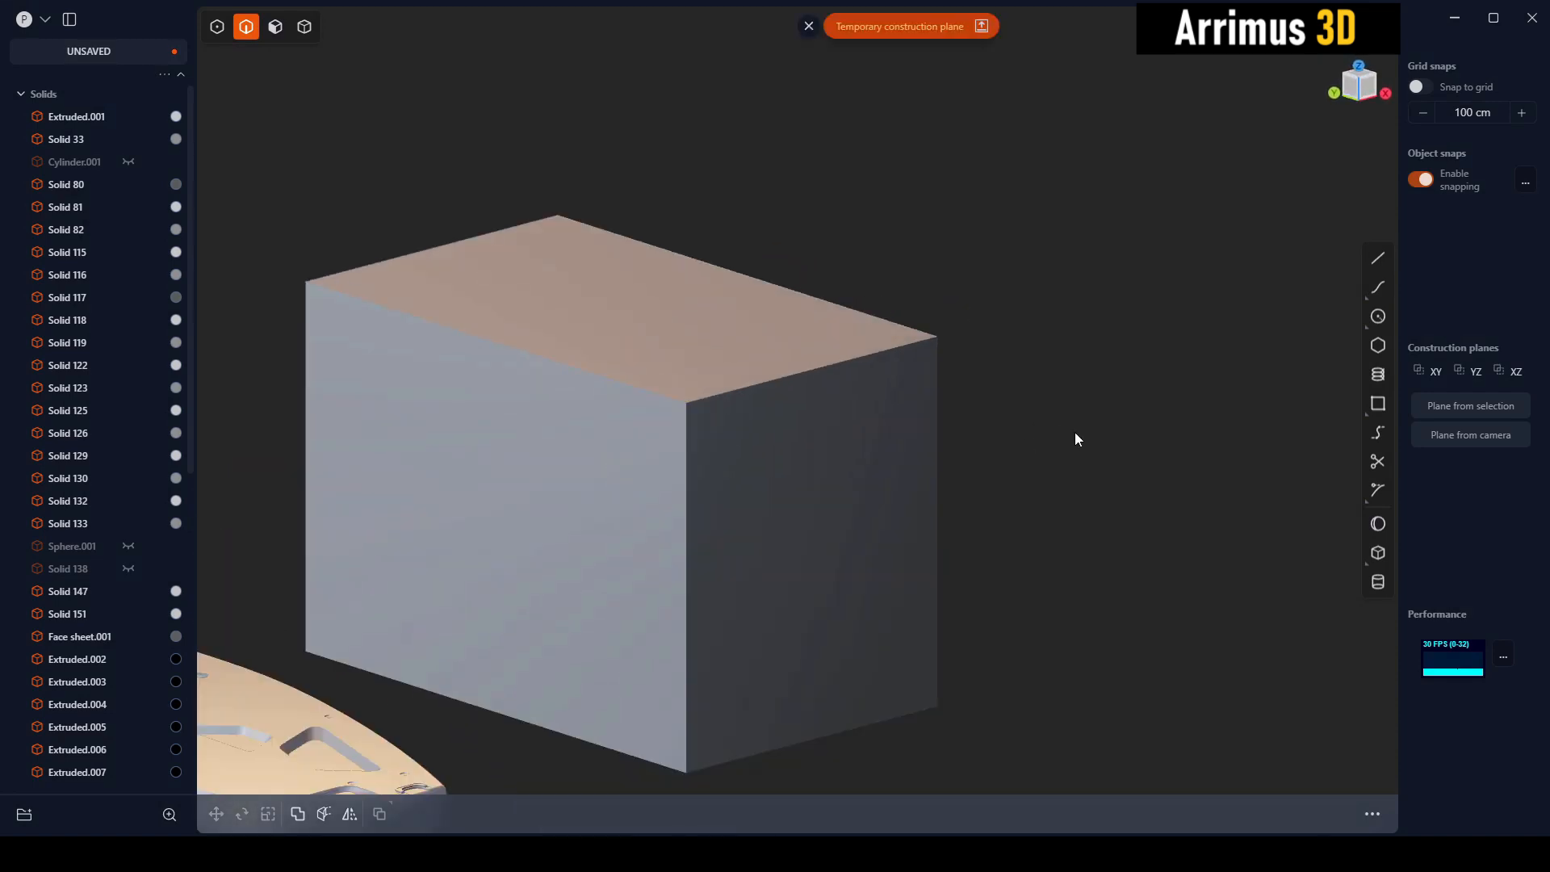
pyautogui.moveTo(1378, 259)
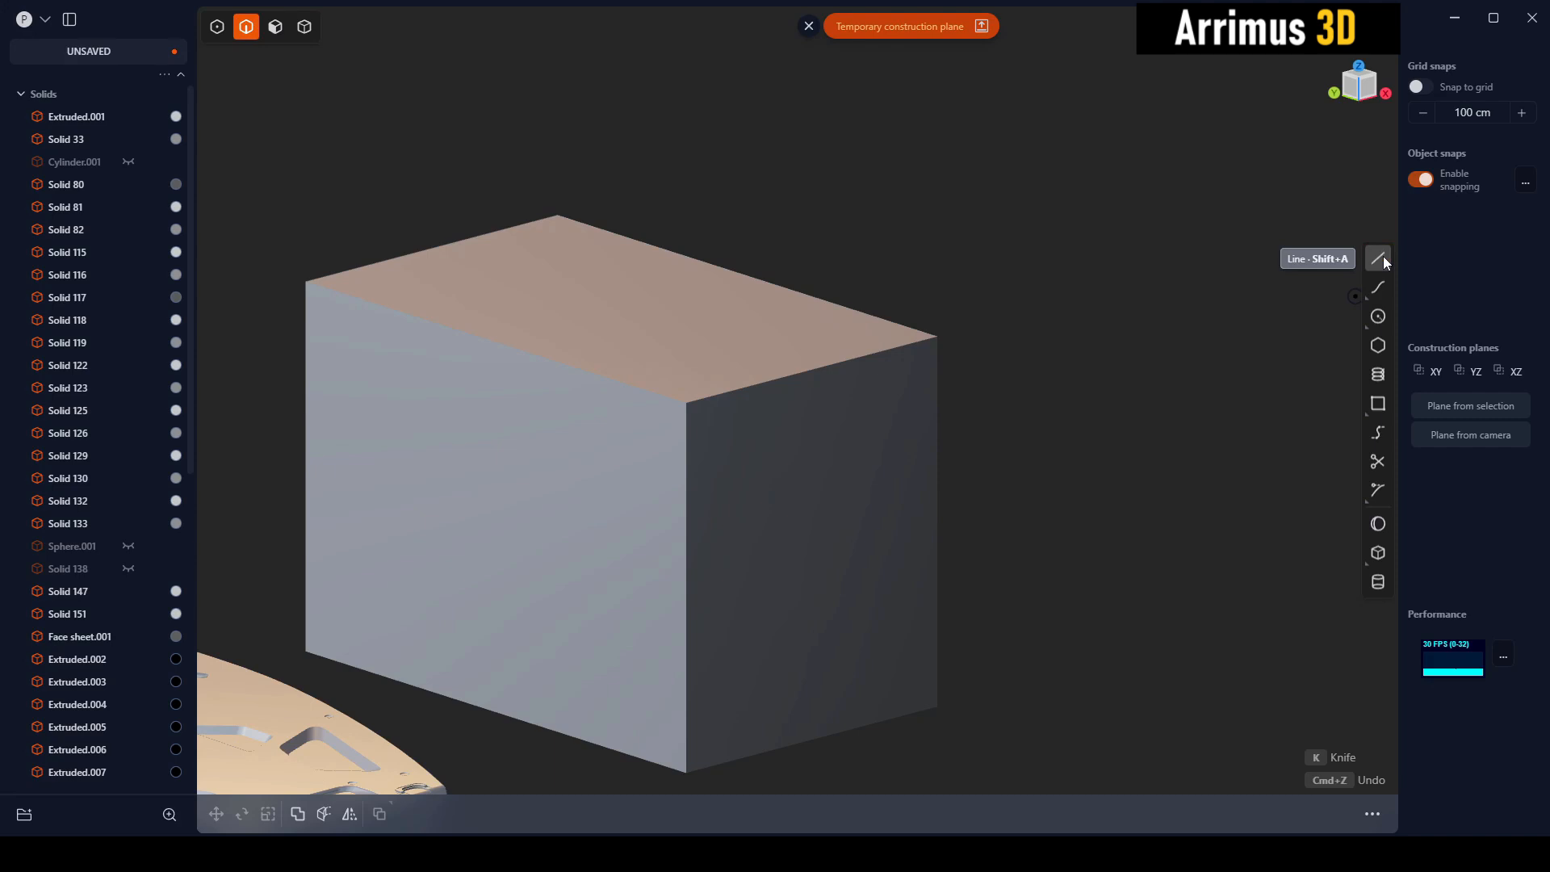
# Step: Draw a zigzag line across the box's upper corner and select the box
pyautogui.click(1378, 259)
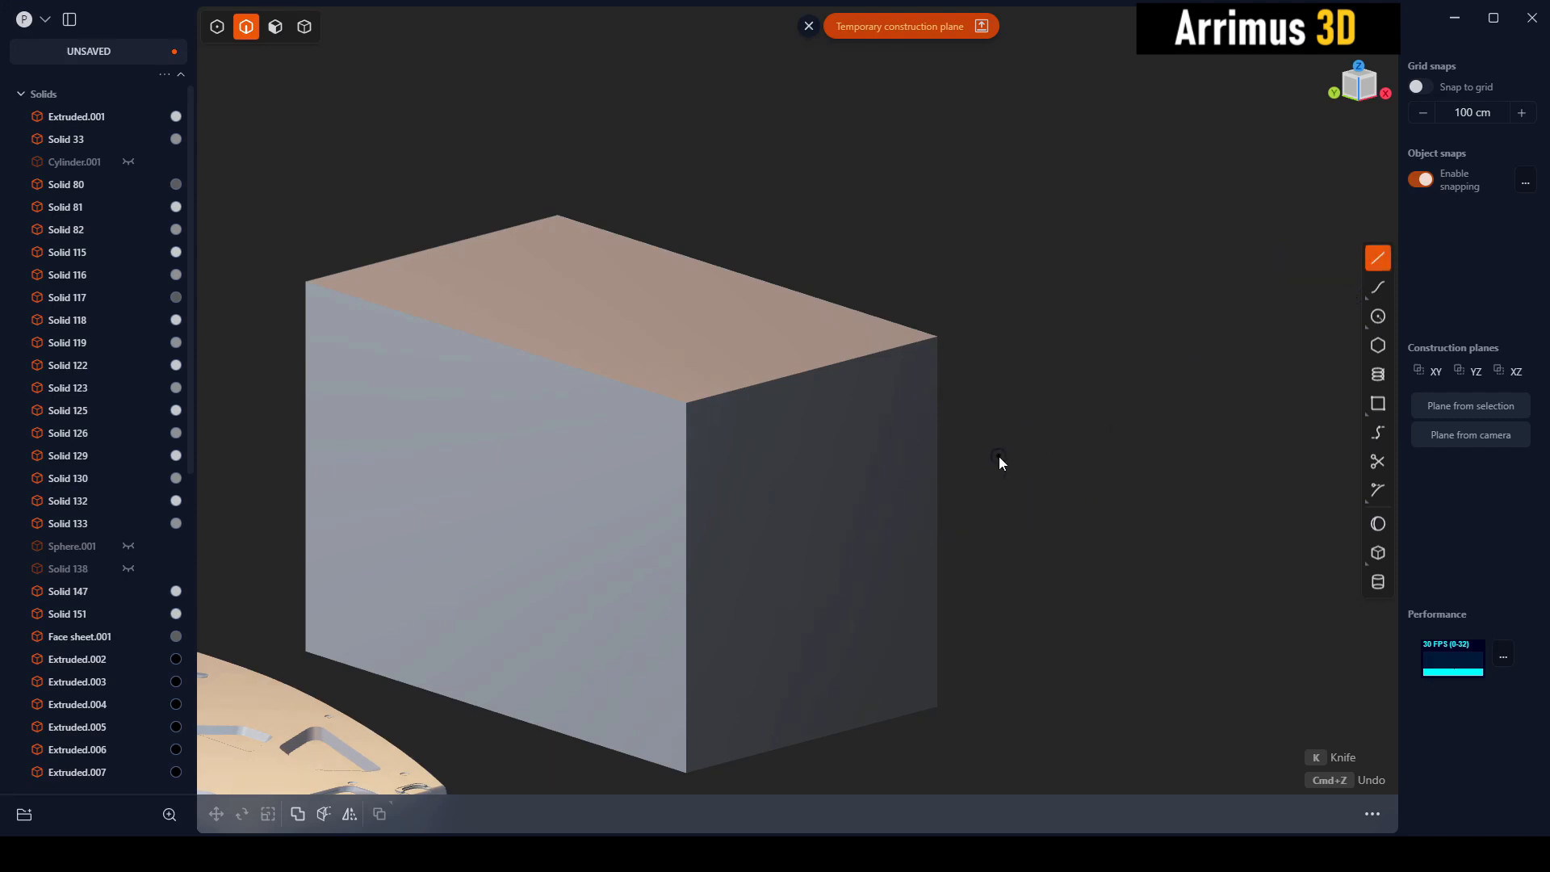
pyautogui.moveTo(1019, 532)
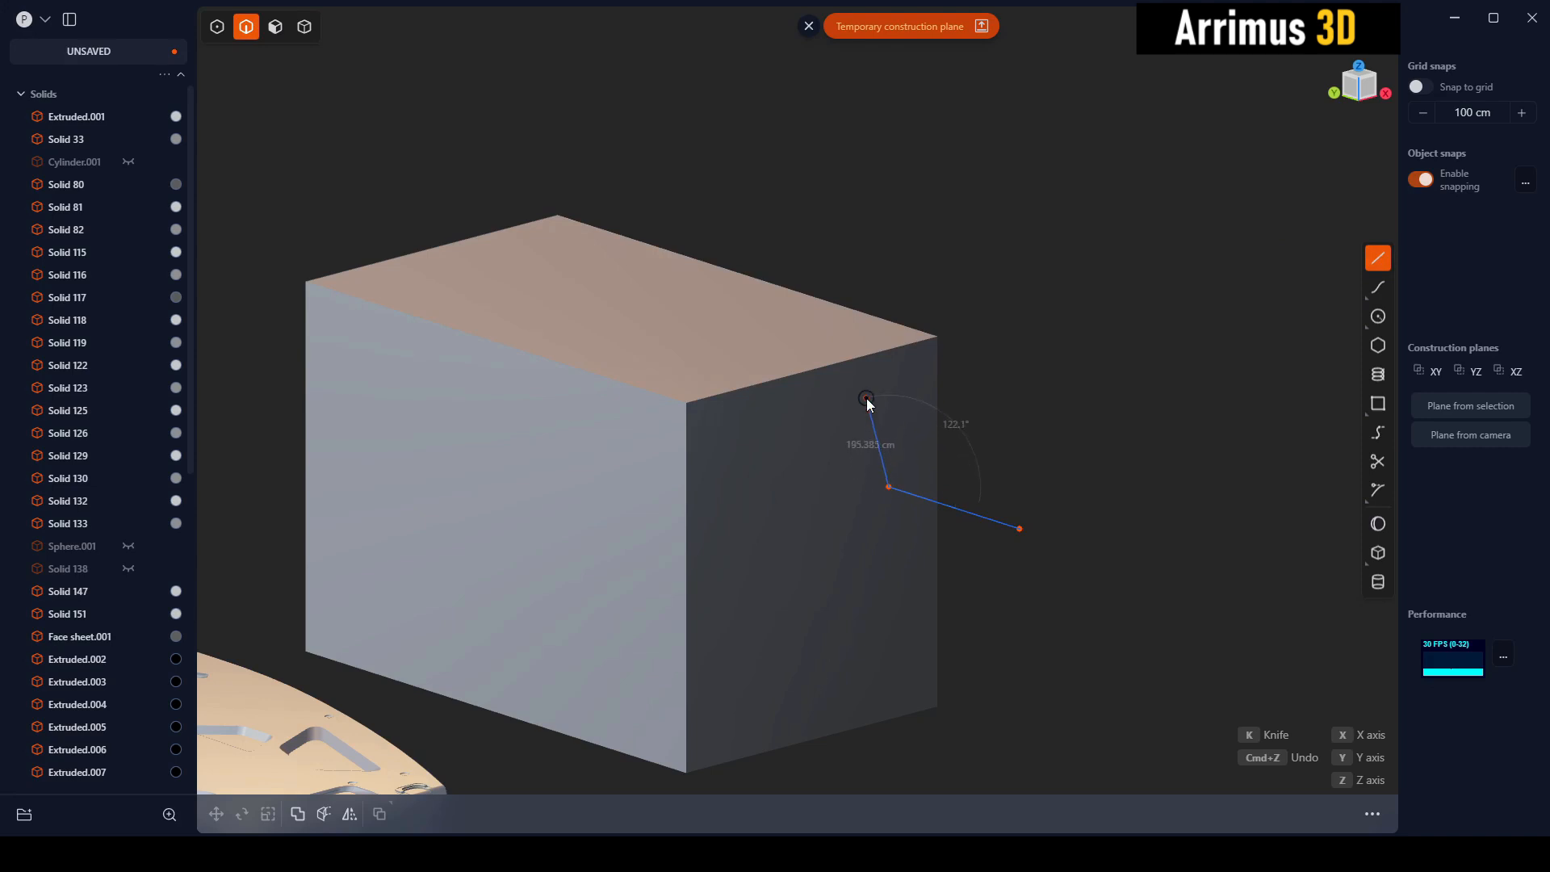
pyautogui.click(865, 402)
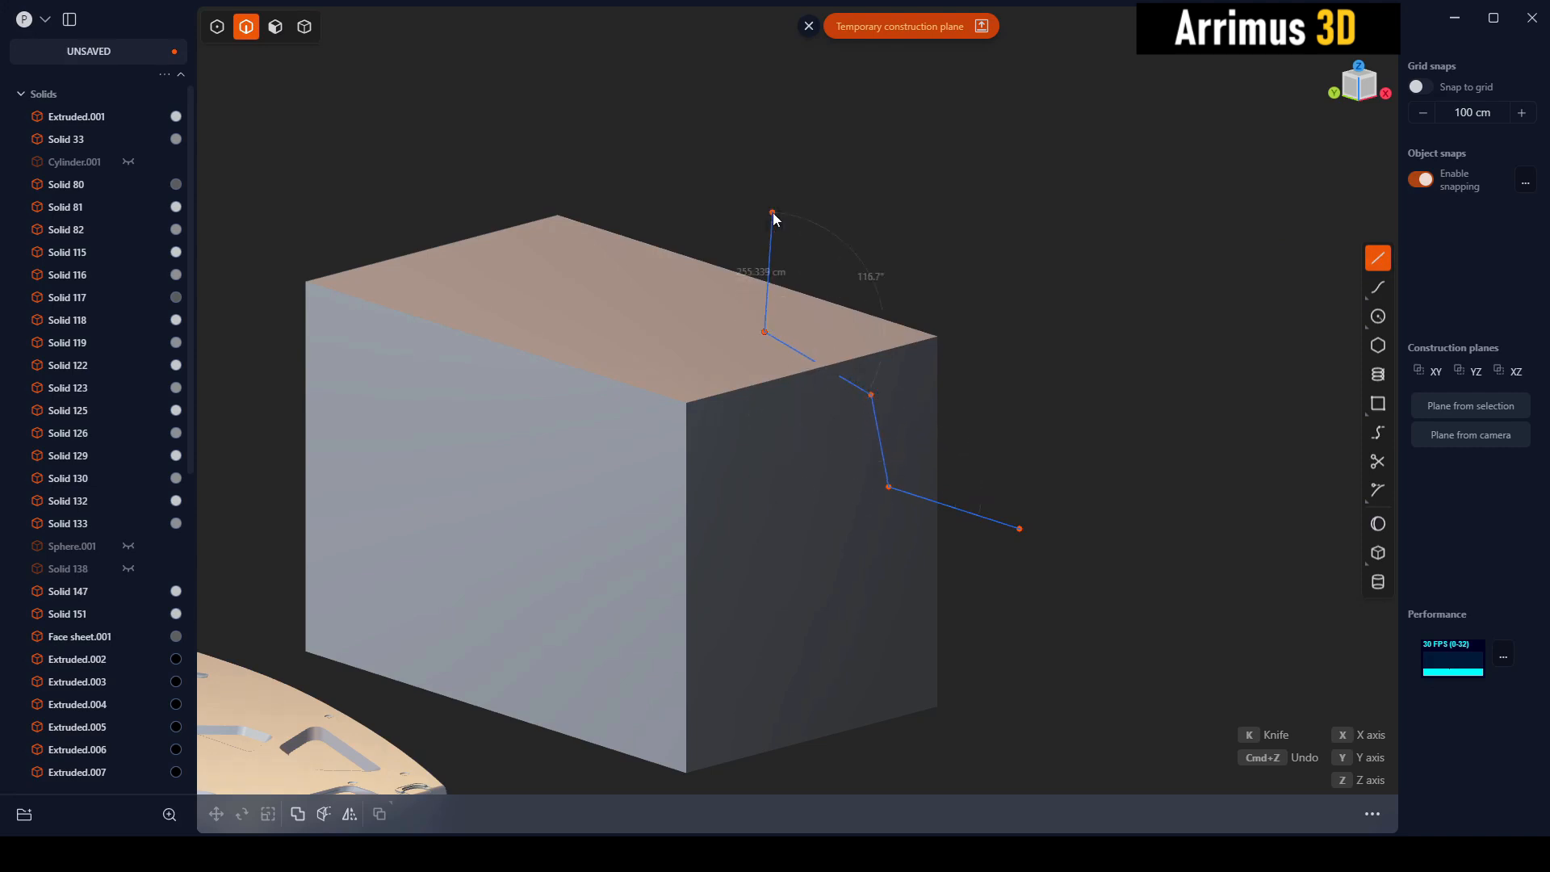
pyautogui.click(305, 26)
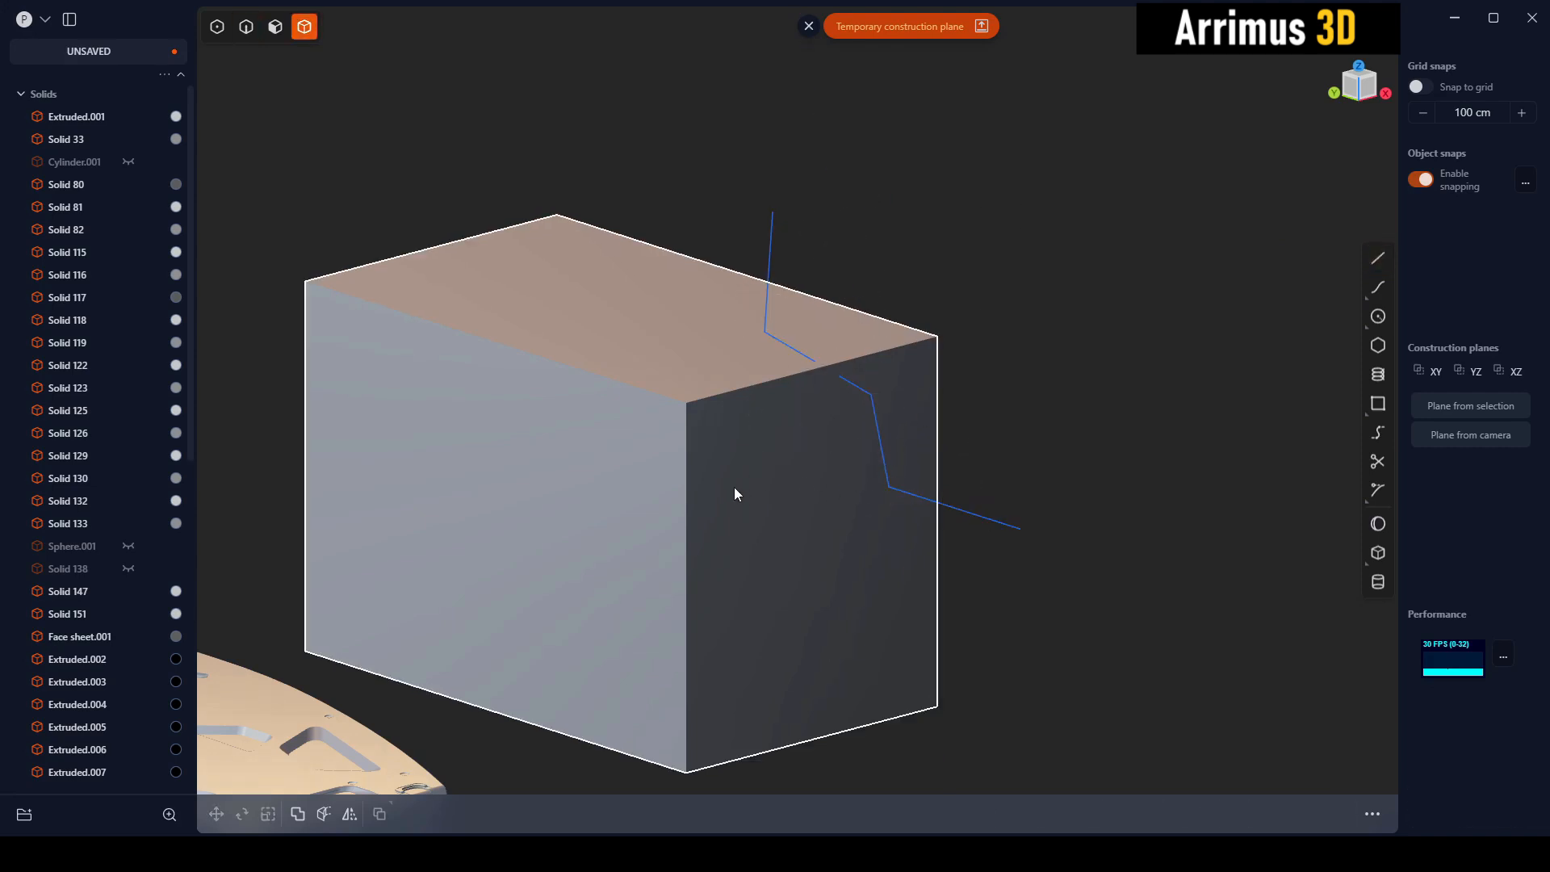
pyautogui.click(323, 814)
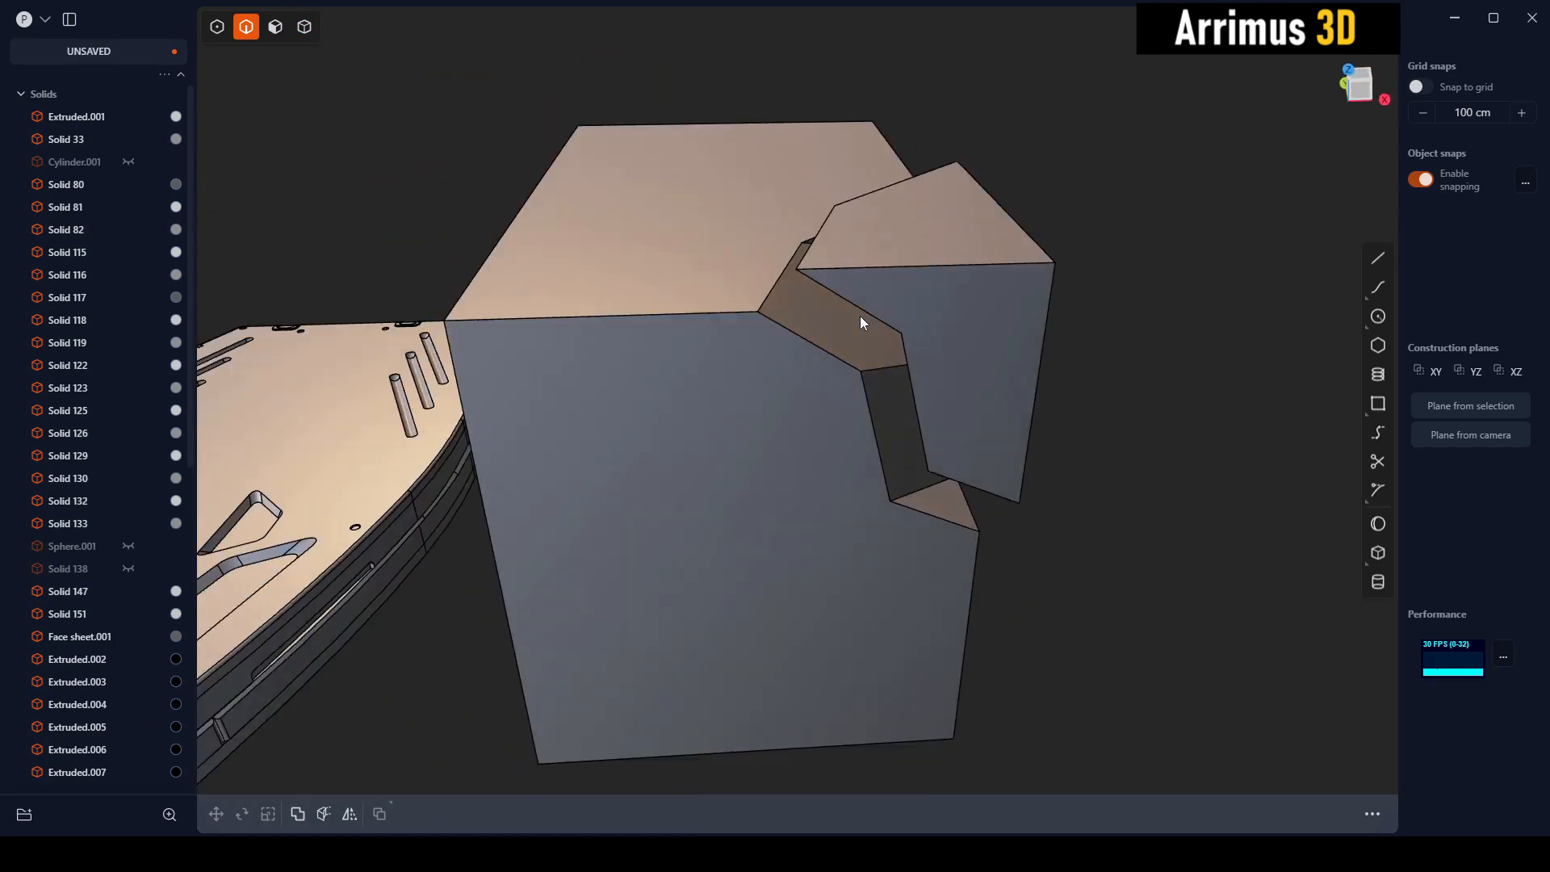
# Step: Orbit to inspect the notched upper corners, then isolate the cut box
pyautogui.moveTo(860, 321); pyautogui.dragTo(929, 350)
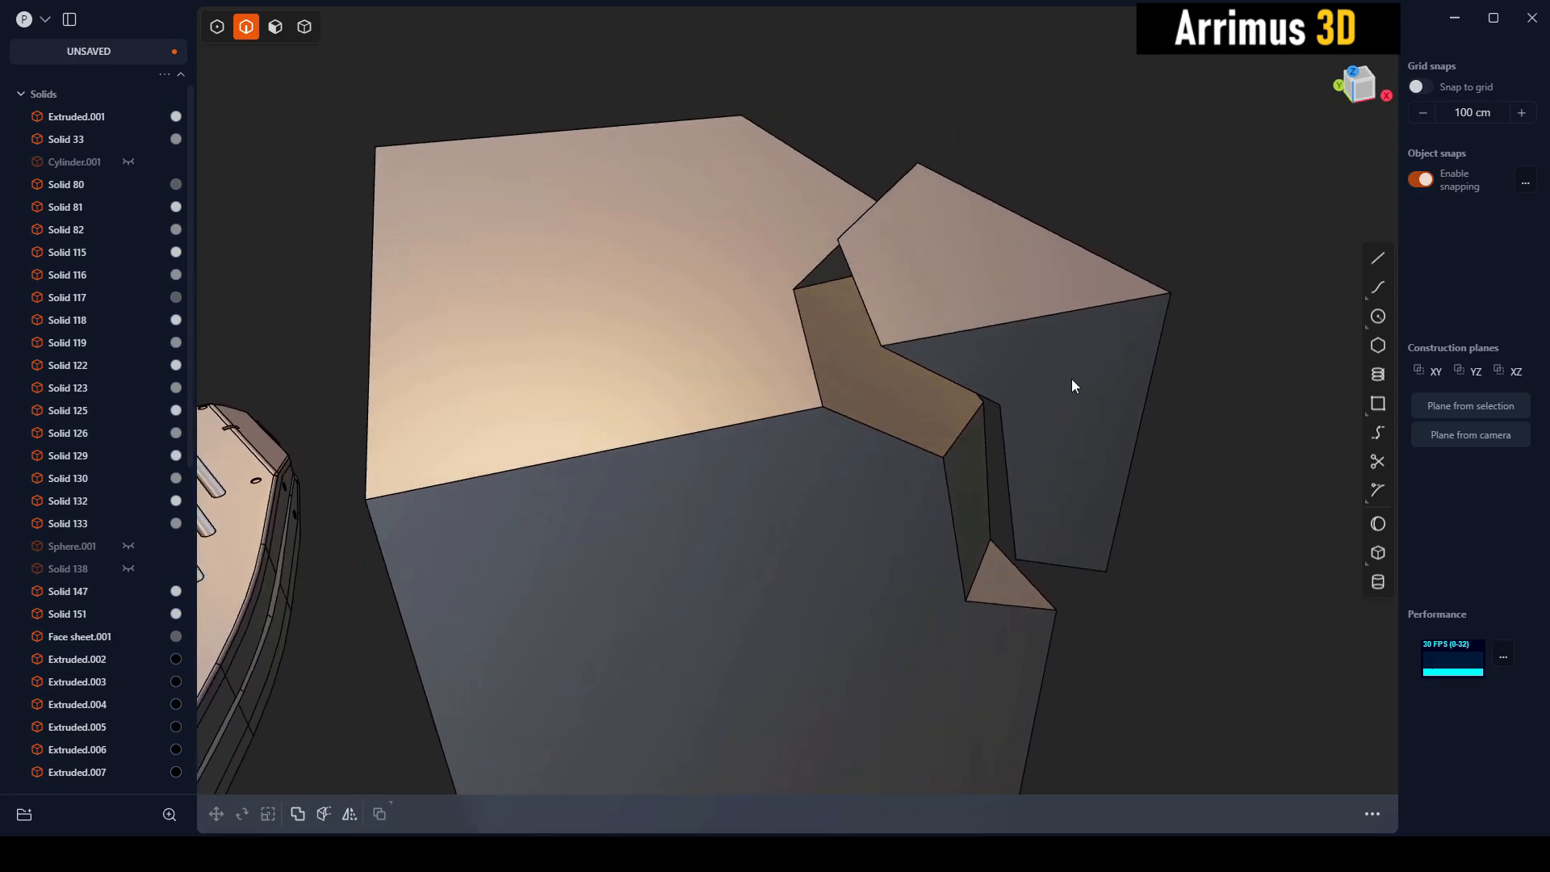
pyautogui.moveTo(1073, 386); pyautogui.dragTo(910, 405)
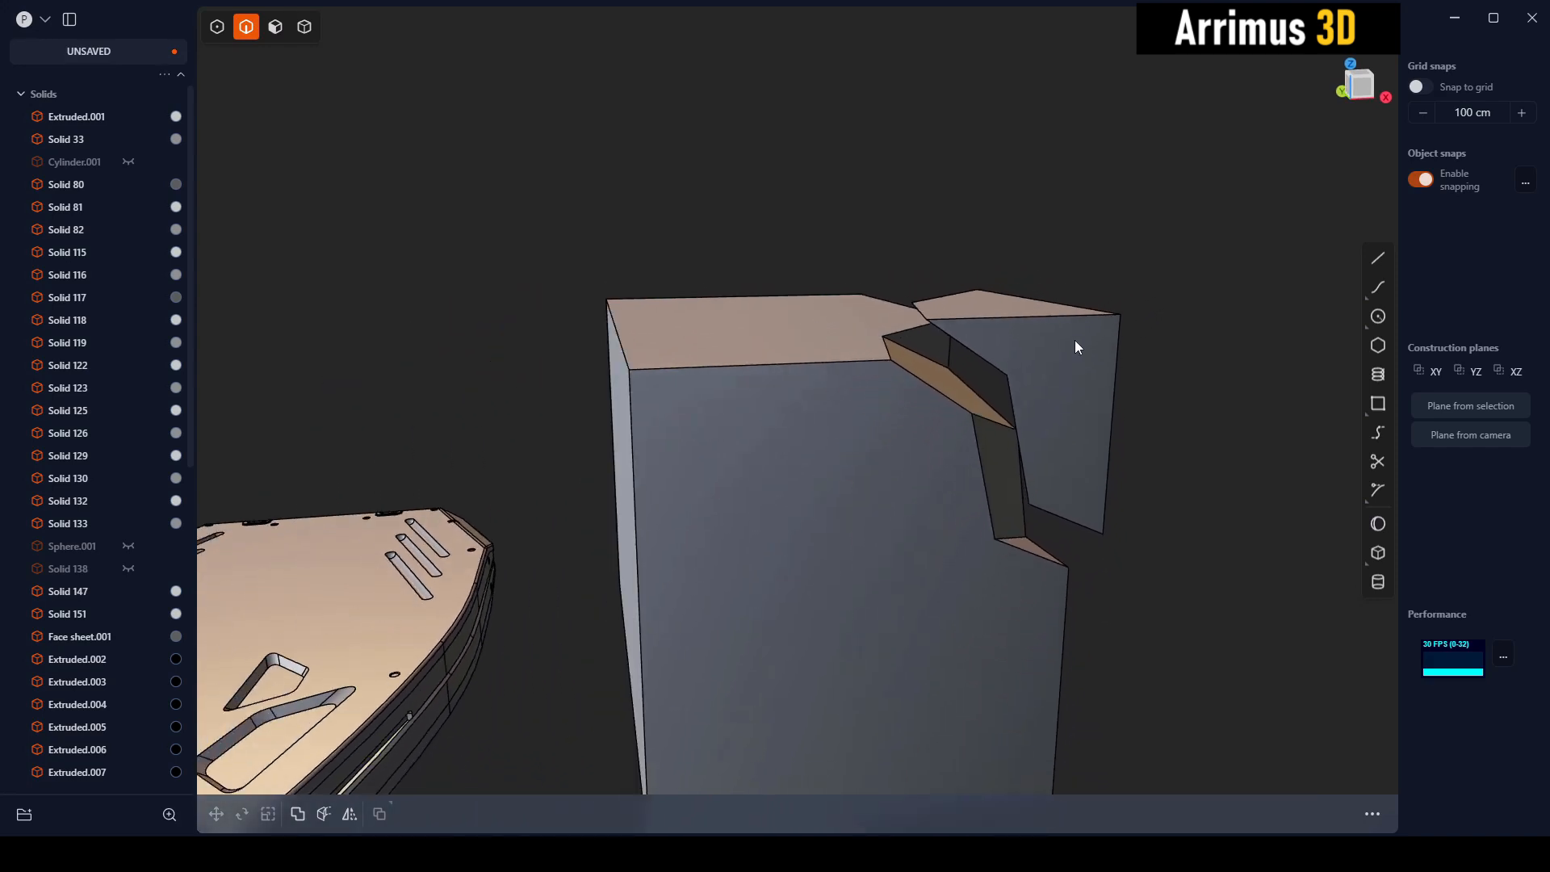
pyautogui.click(348, 814)
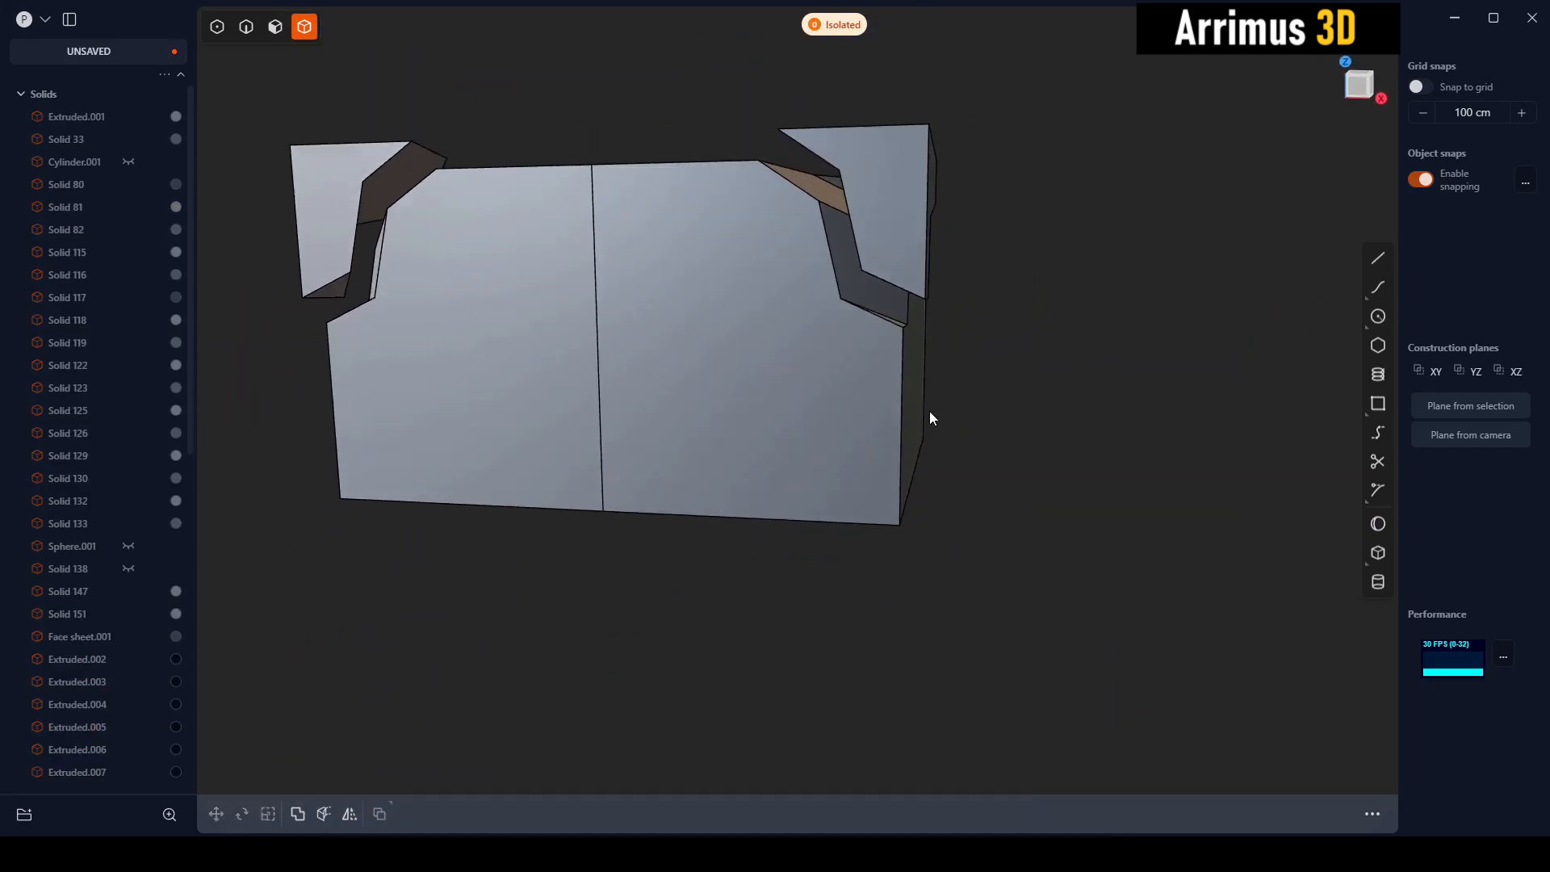
# Step: Draw a cutting line beside the box's right side to notch the lower corners
pyautogui.click(1378, 259)
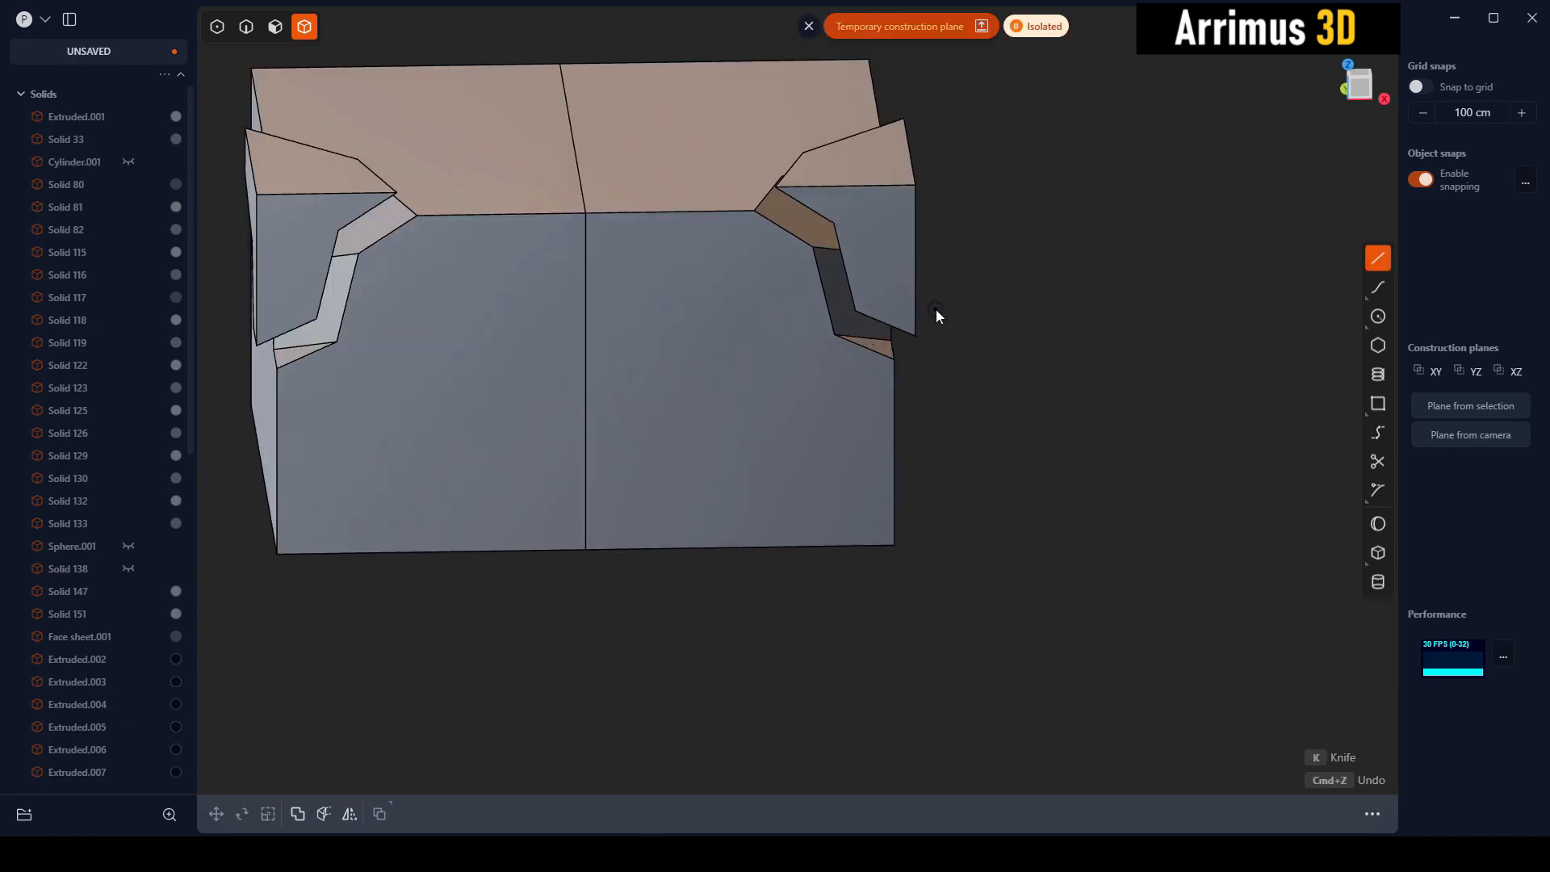
pyautogui.click(979, 199)
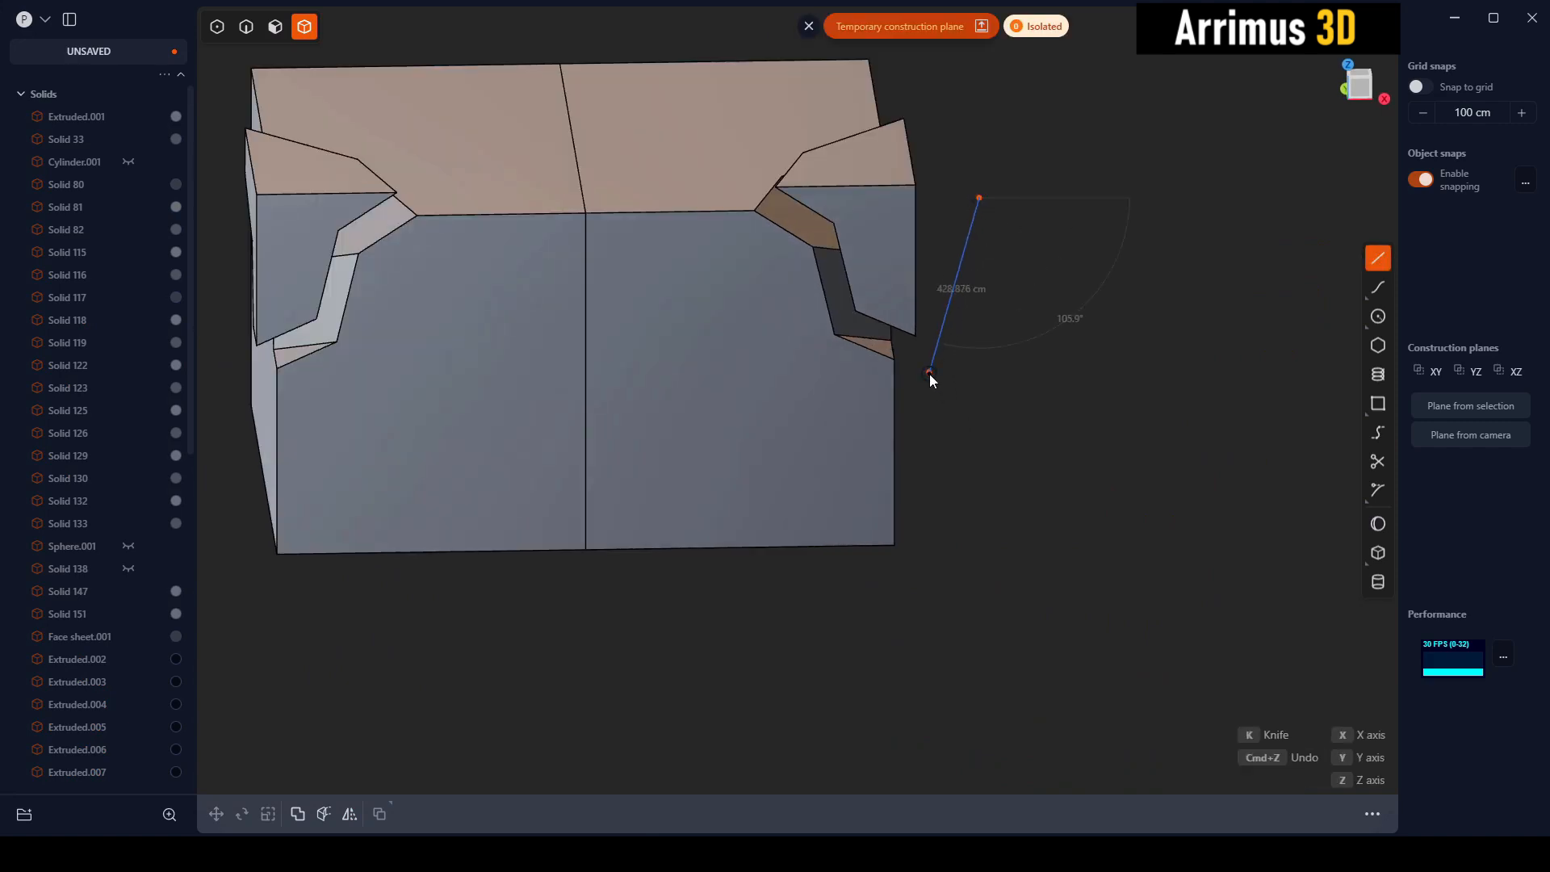
pyautogui.click(600, 625)
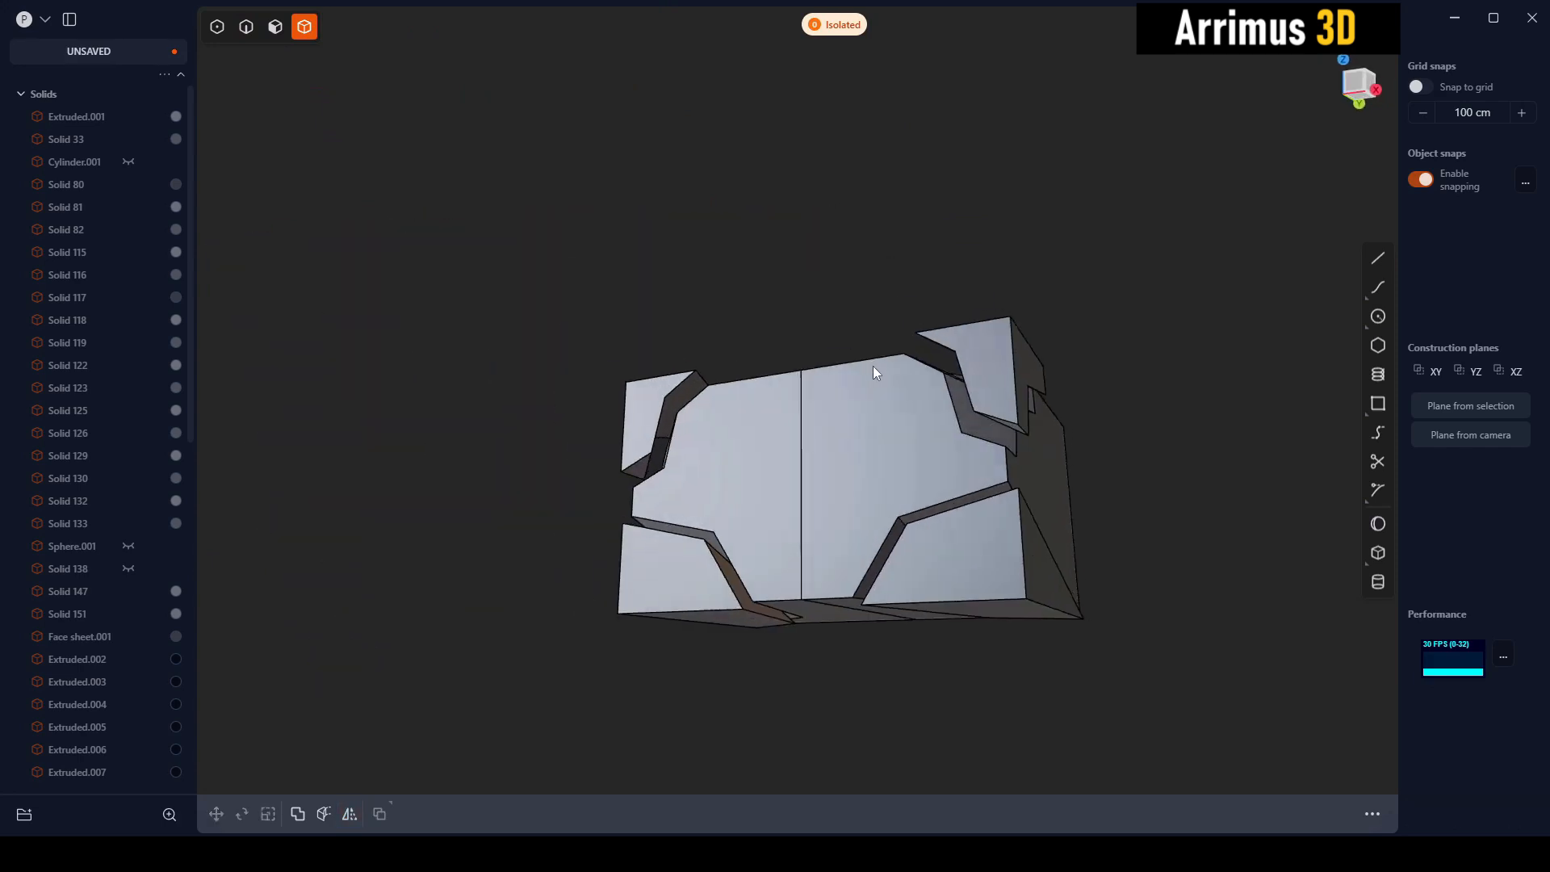
pyautogui.moveTo(874, 373); pyautogui.dragTo(809, 519)
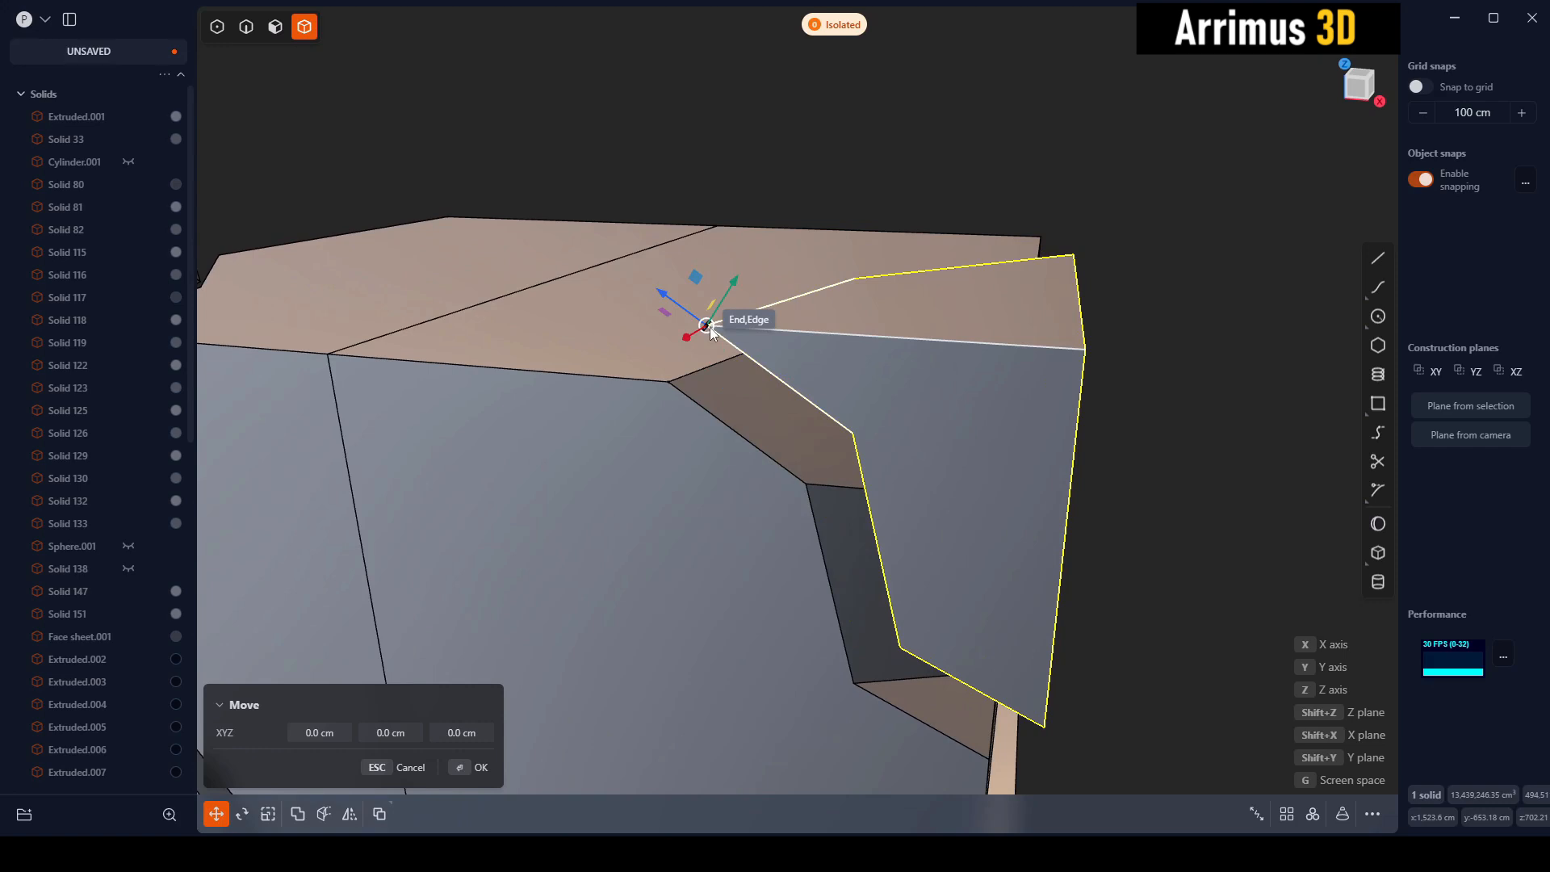
# Step: Move the wedge fragment down below the block, then orbit out to view it
pyautogui.moveTo(708, 326); pyautogui.dragTo(700, 332)
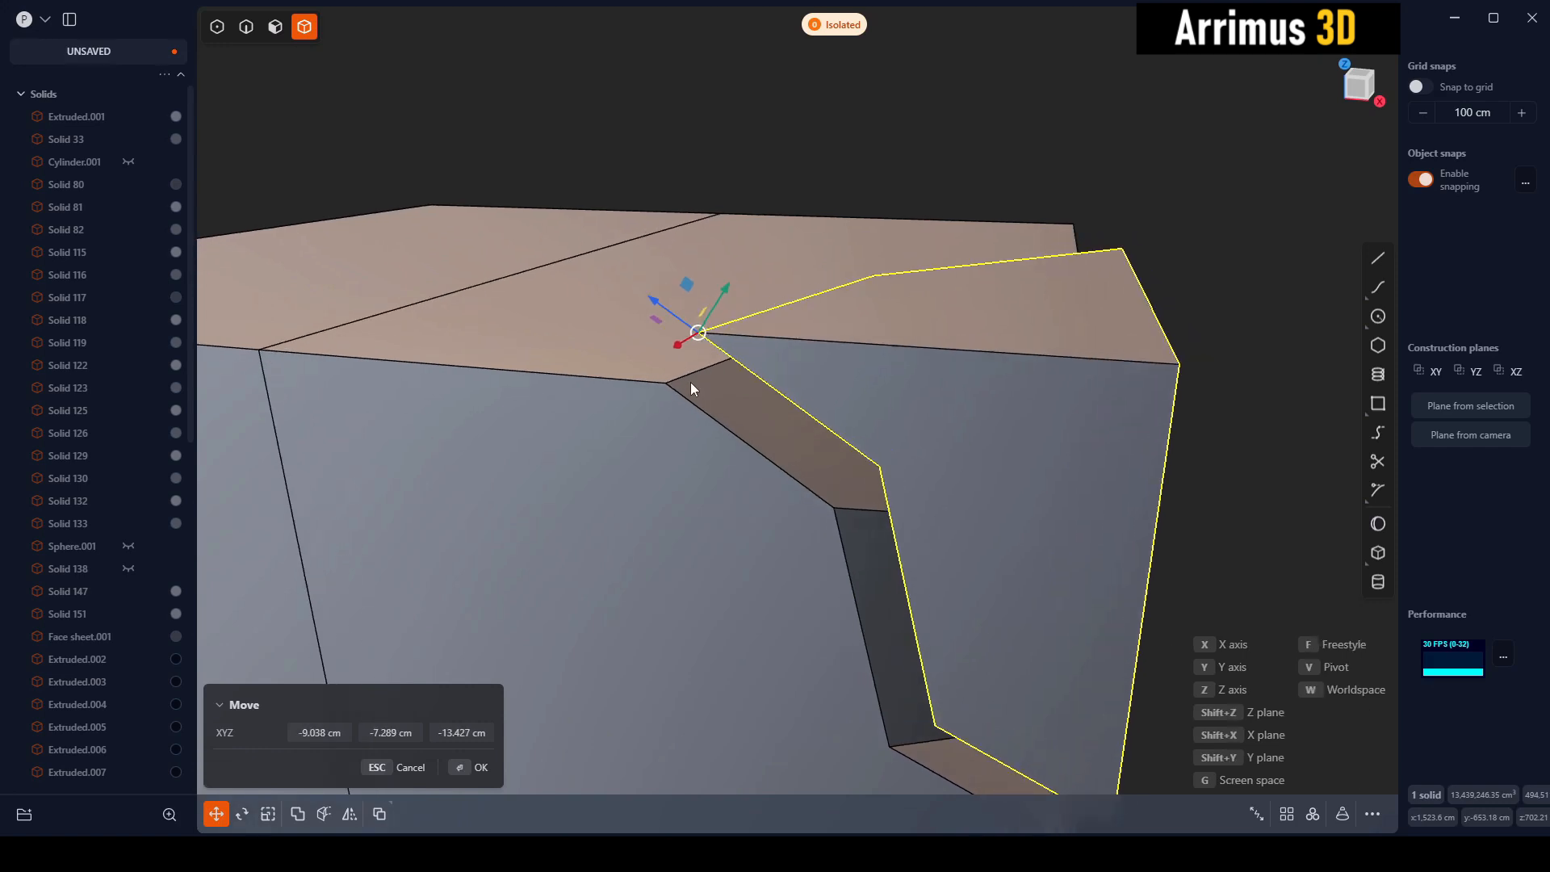
pyautogui.moveTo(697, 331); pyautogui.dragTo(670, 384)
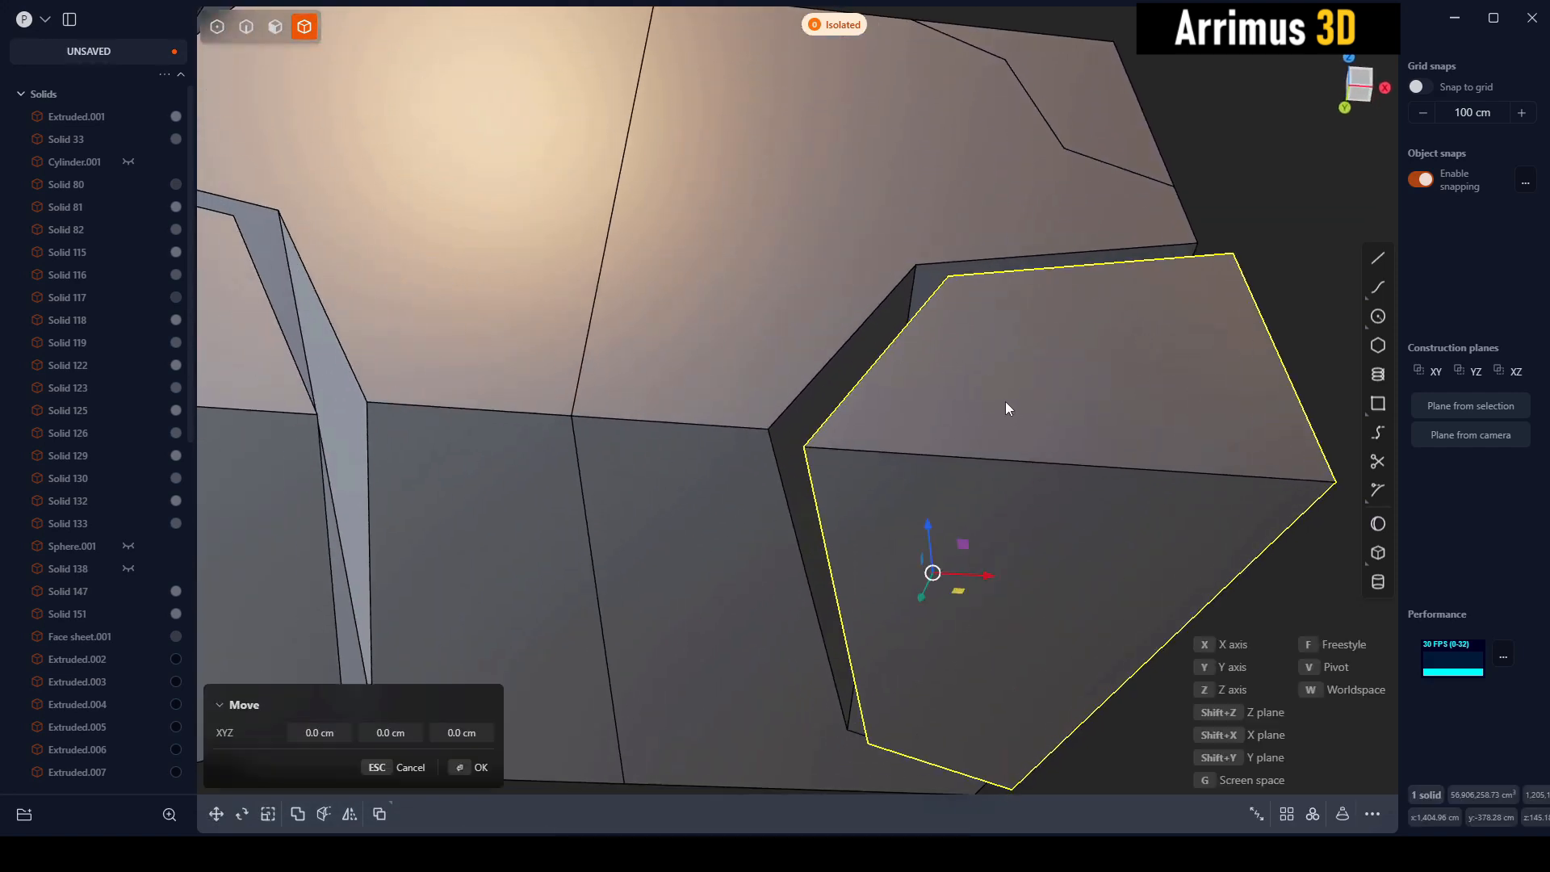
pyautogui.click(215, 814)
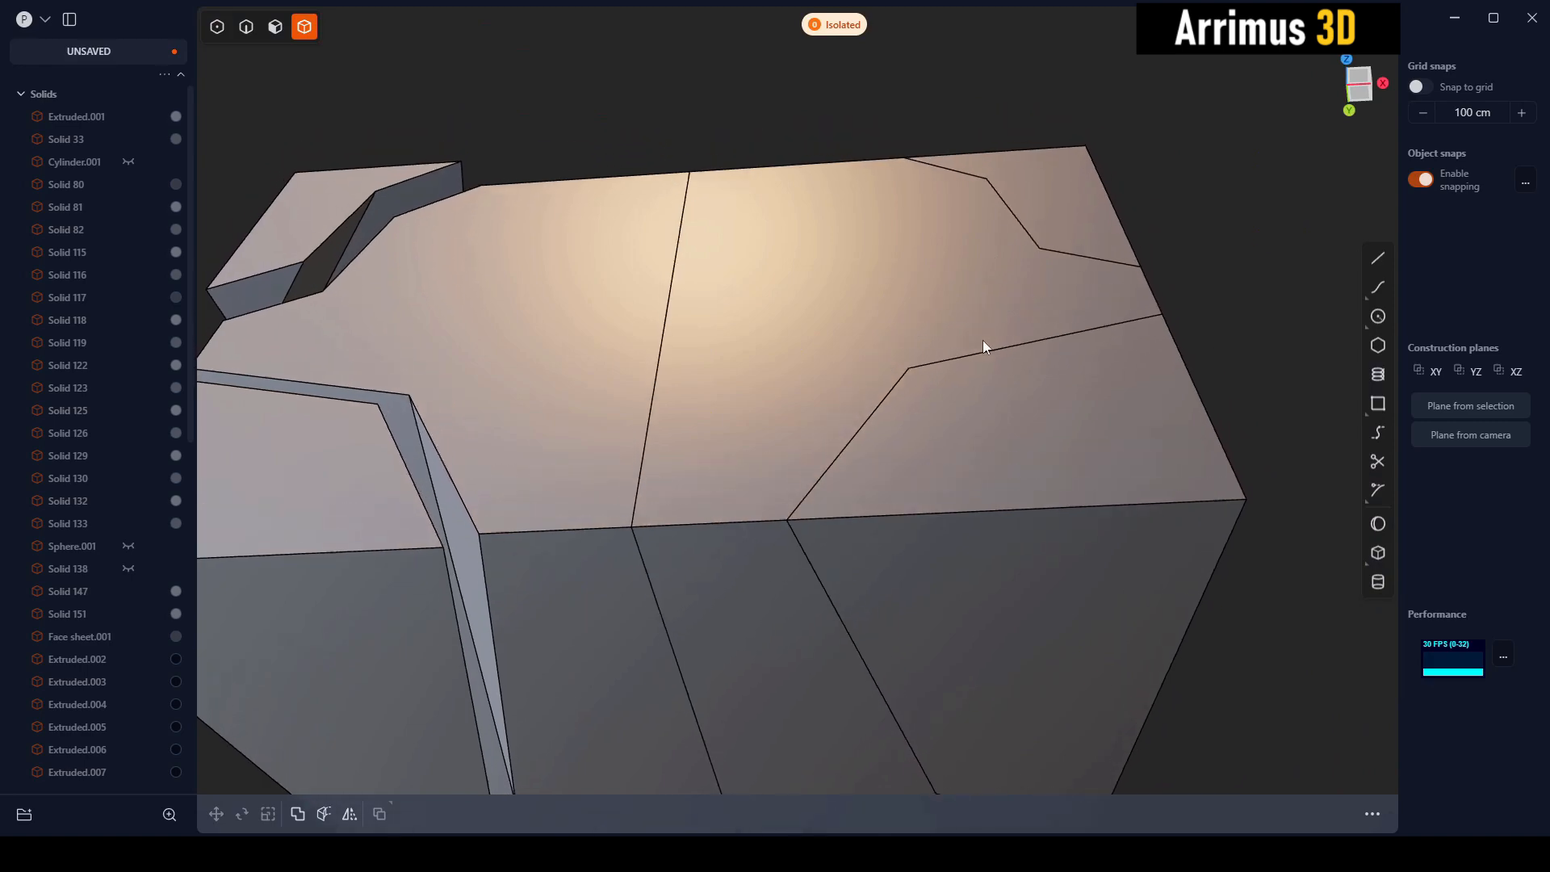
pyautogui.moveTo(983, 346); pyautogui.dragTo(939, 471)
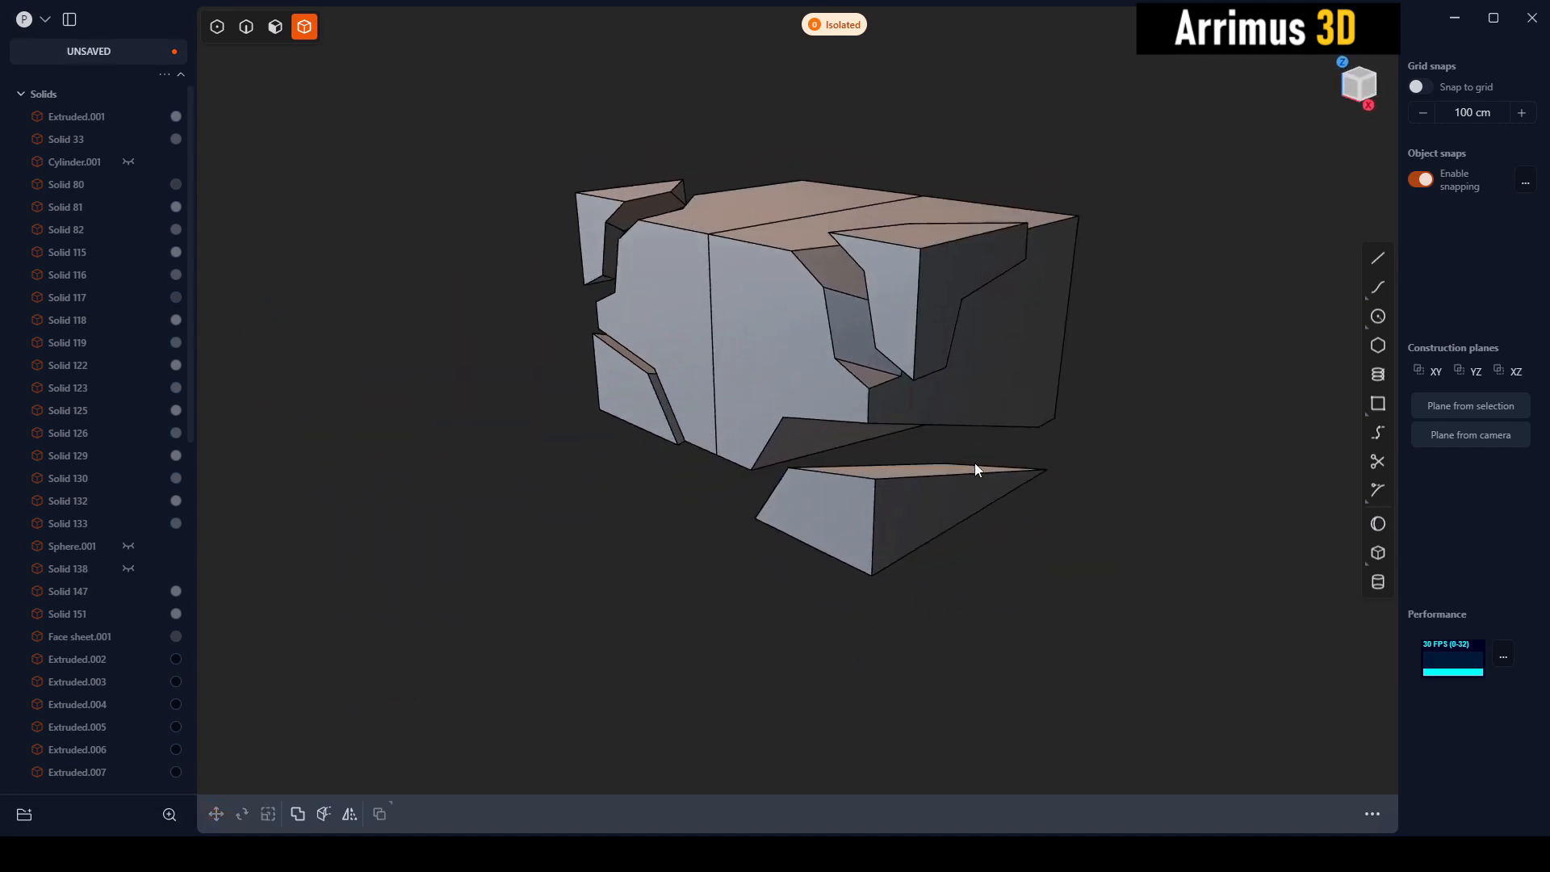
# Step: Box-select every block fragment and delete them
pyautogui.moveTo(973, 470); pyautogui.dragTo(815, 396)
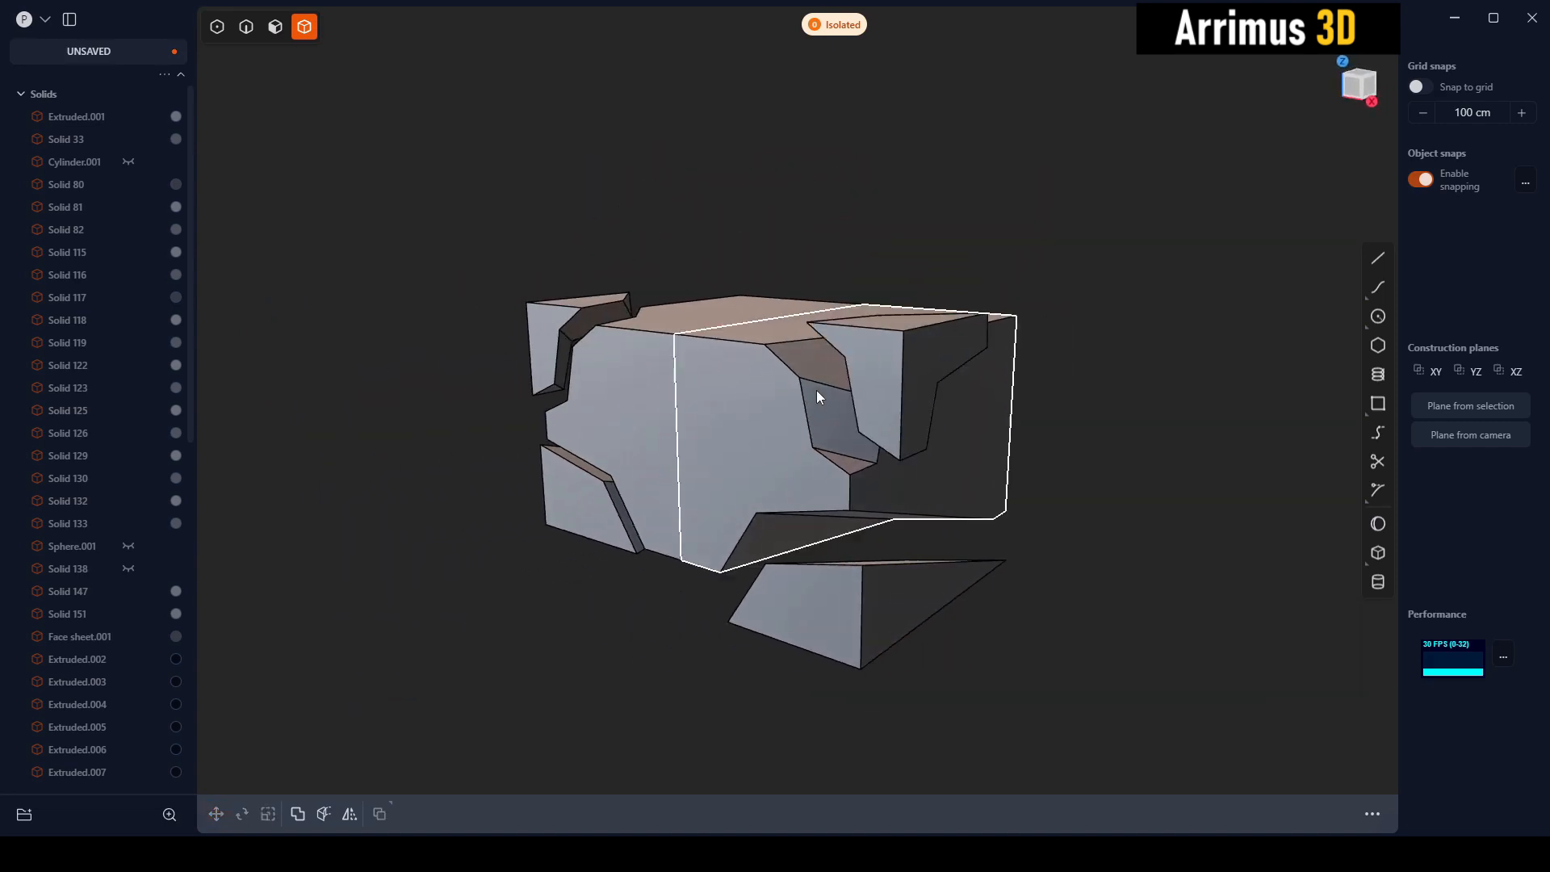
pyautogui.moveTo(816, 396); pyautogui.dragTo(899, 371)
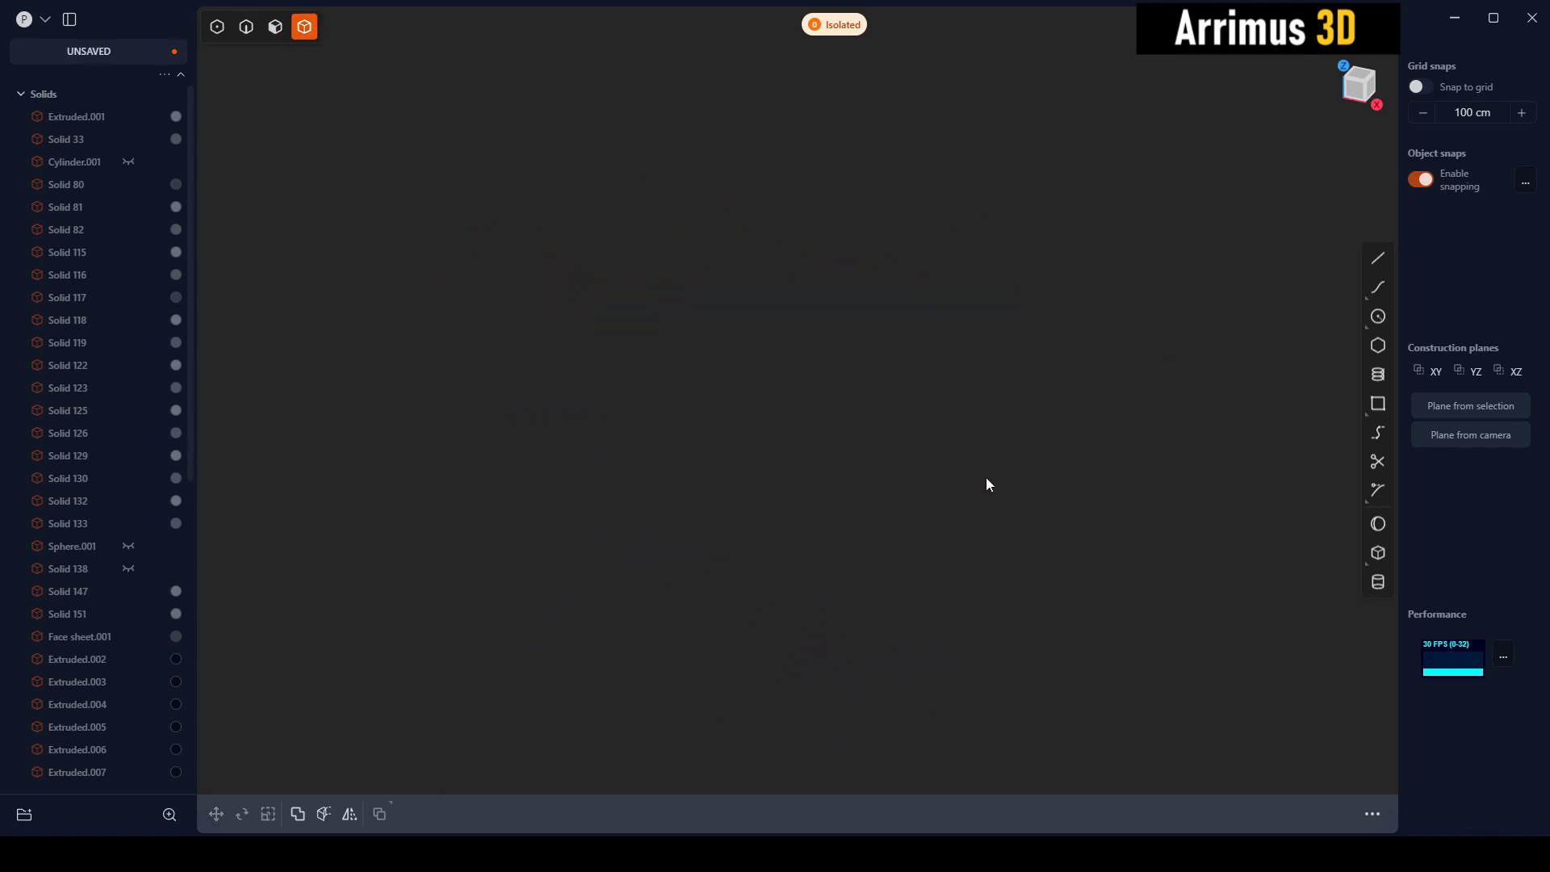
# Step: Draw a circle on a camera-facing plane and select it for copying
pyautogui.click(1376, 523)
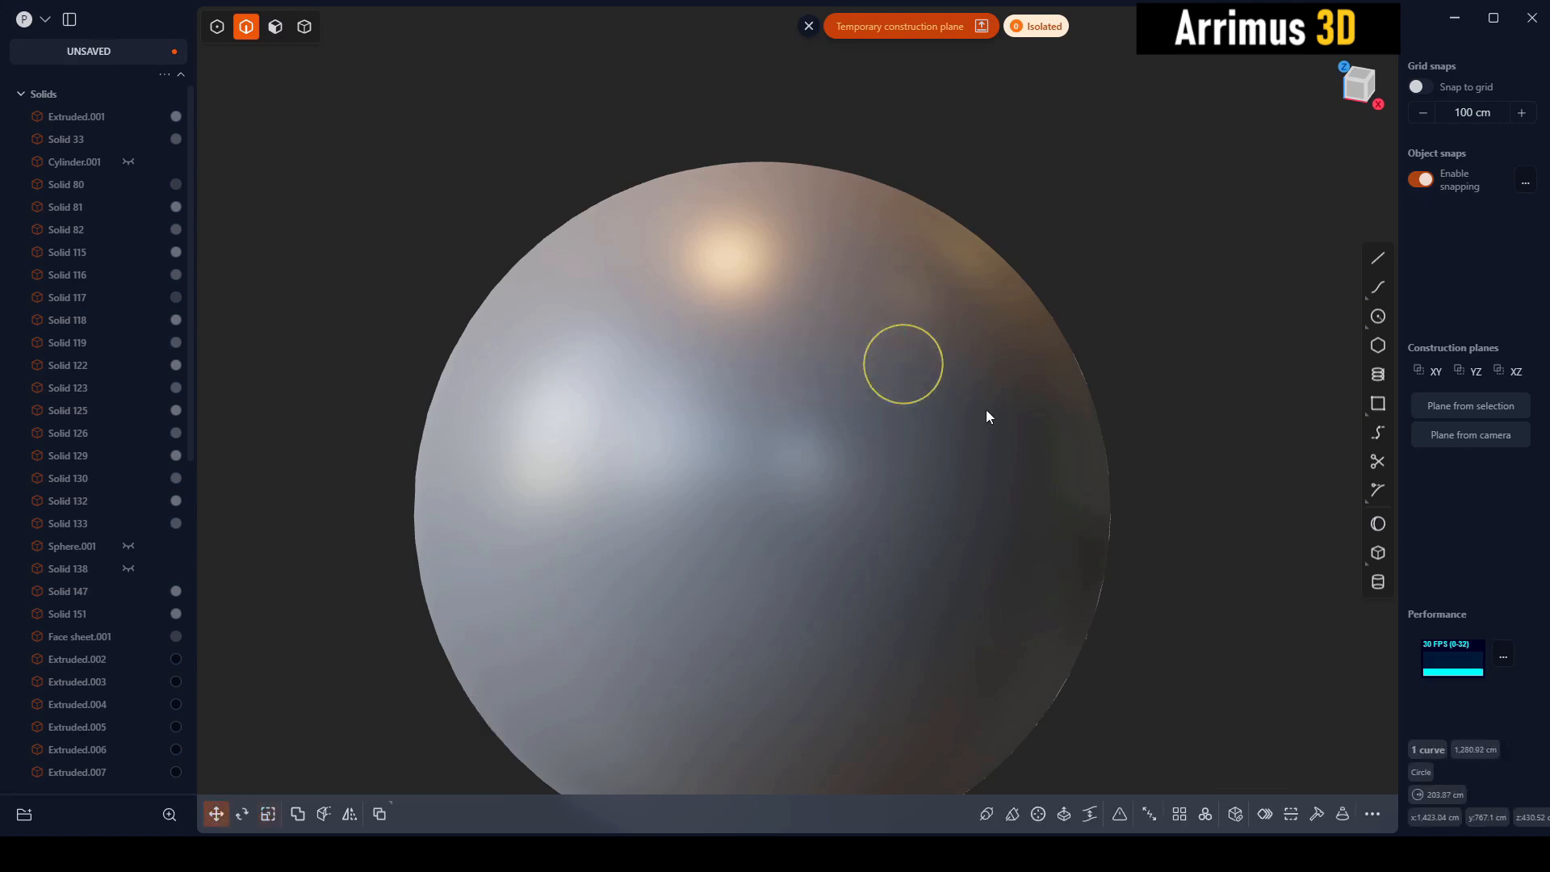
pyautogui.click(1179, 814)
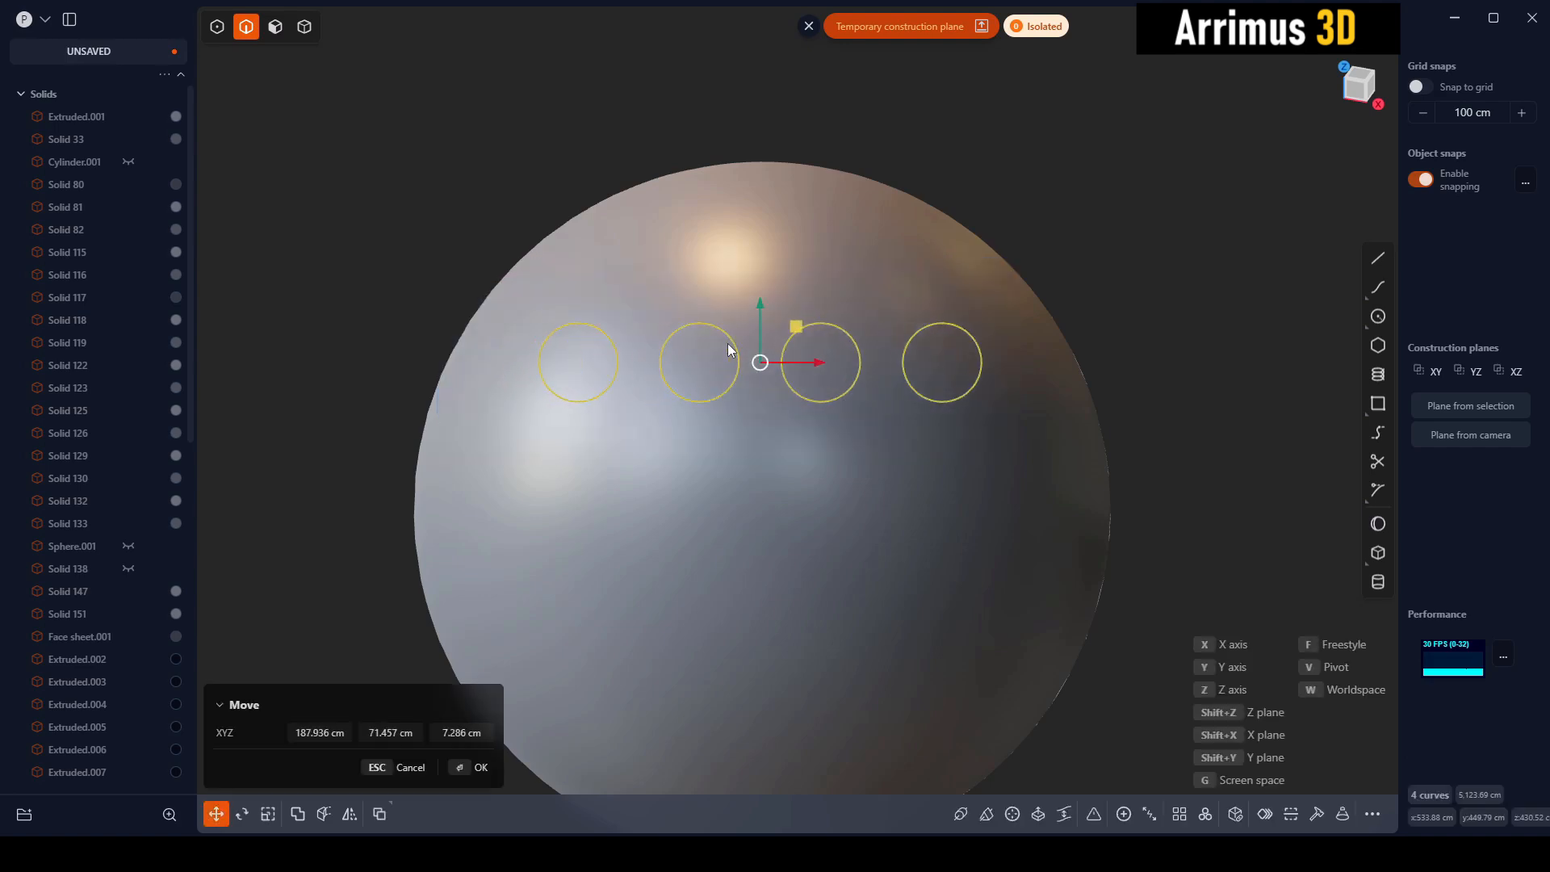
# Step: Move a copied circle row into place below the first
pyautogui.moveTo(759, 361); pyautogui.dragTo(735, 460)
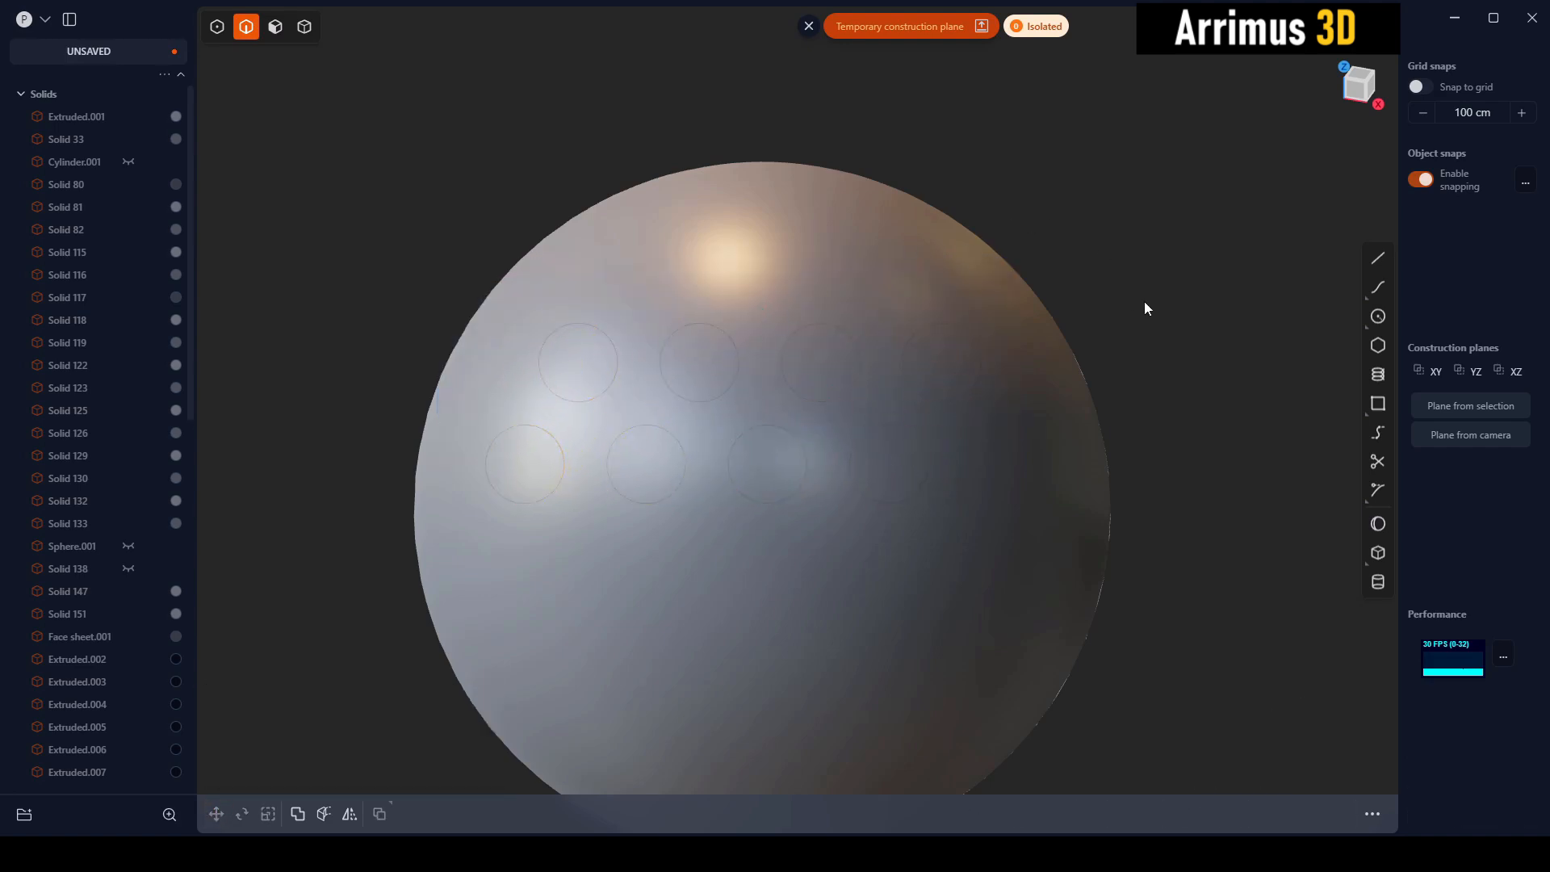
pyautogui.click(303, 27)
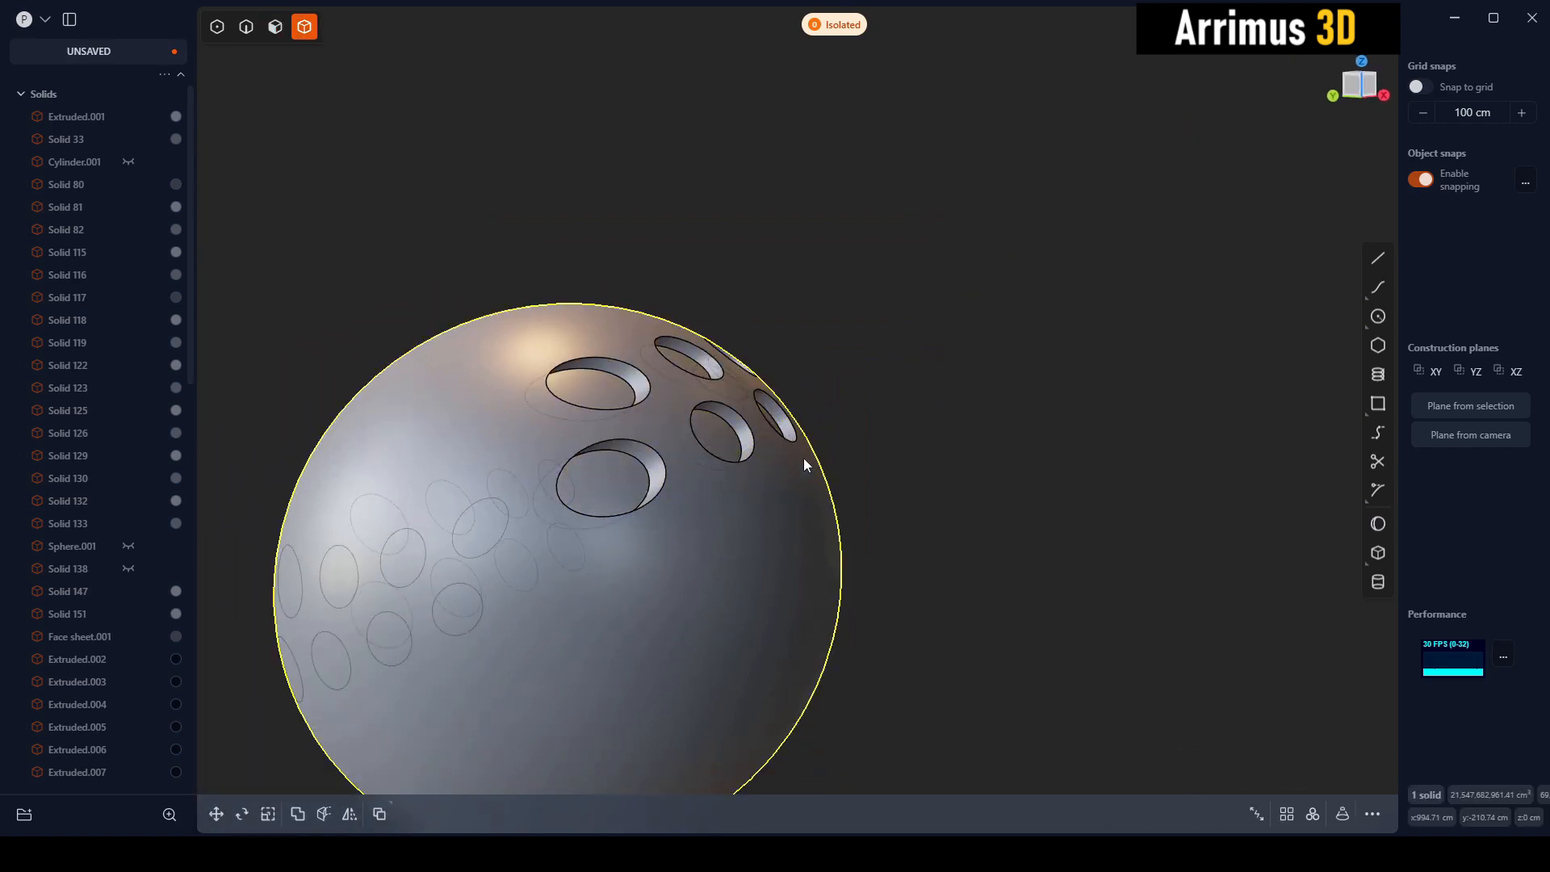
# Step: Select the eight circles, cut them through the sphere from a camera plane, and reset the plane
pyautogui.click(296, 814)
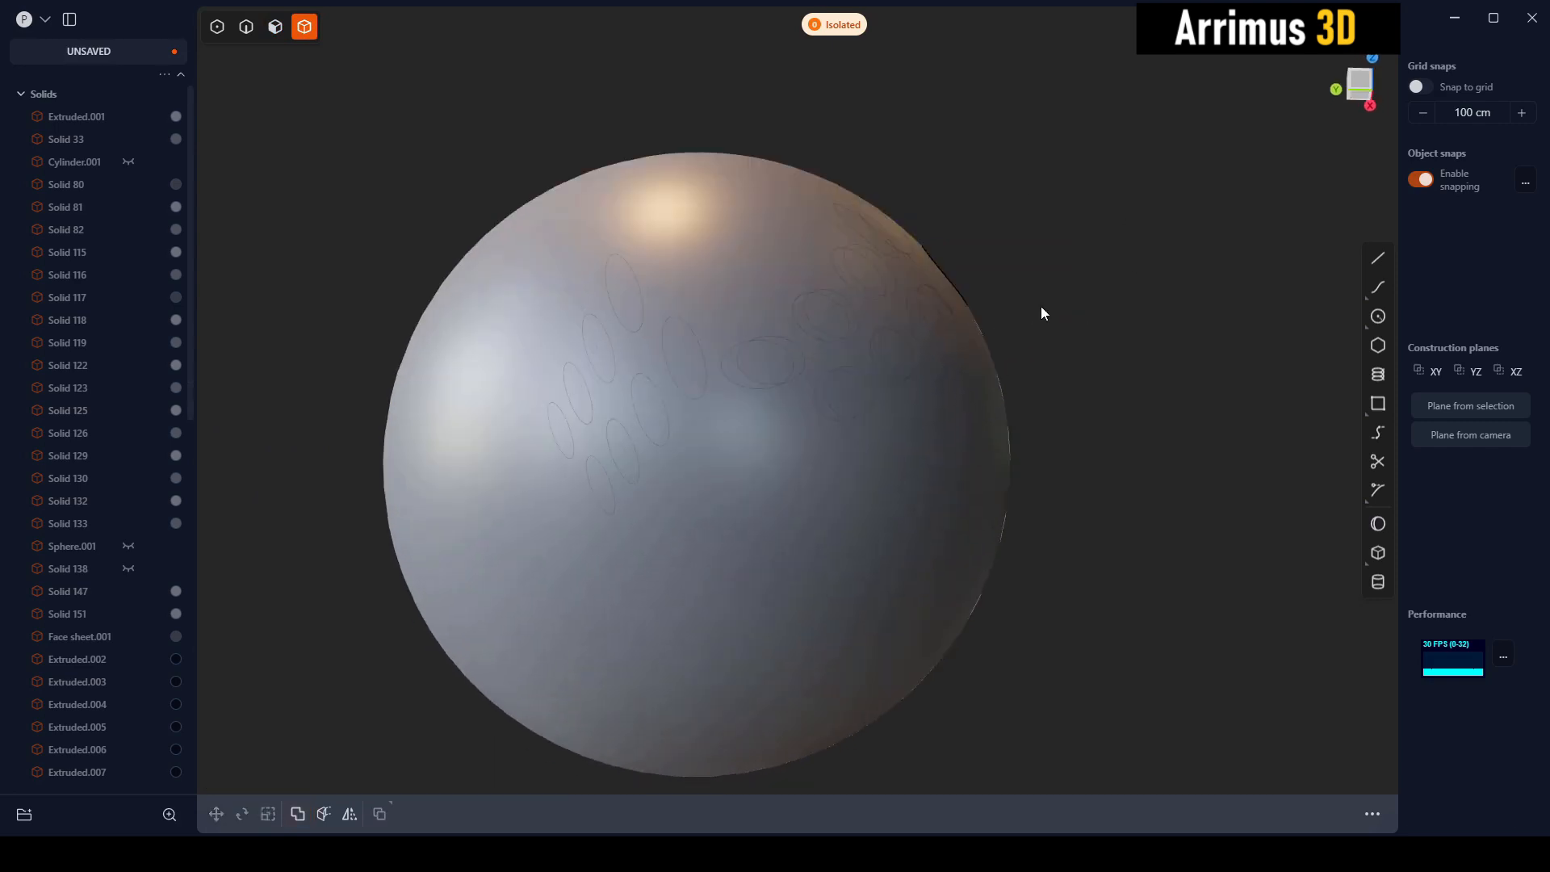
pyautogui.click(246, 26)
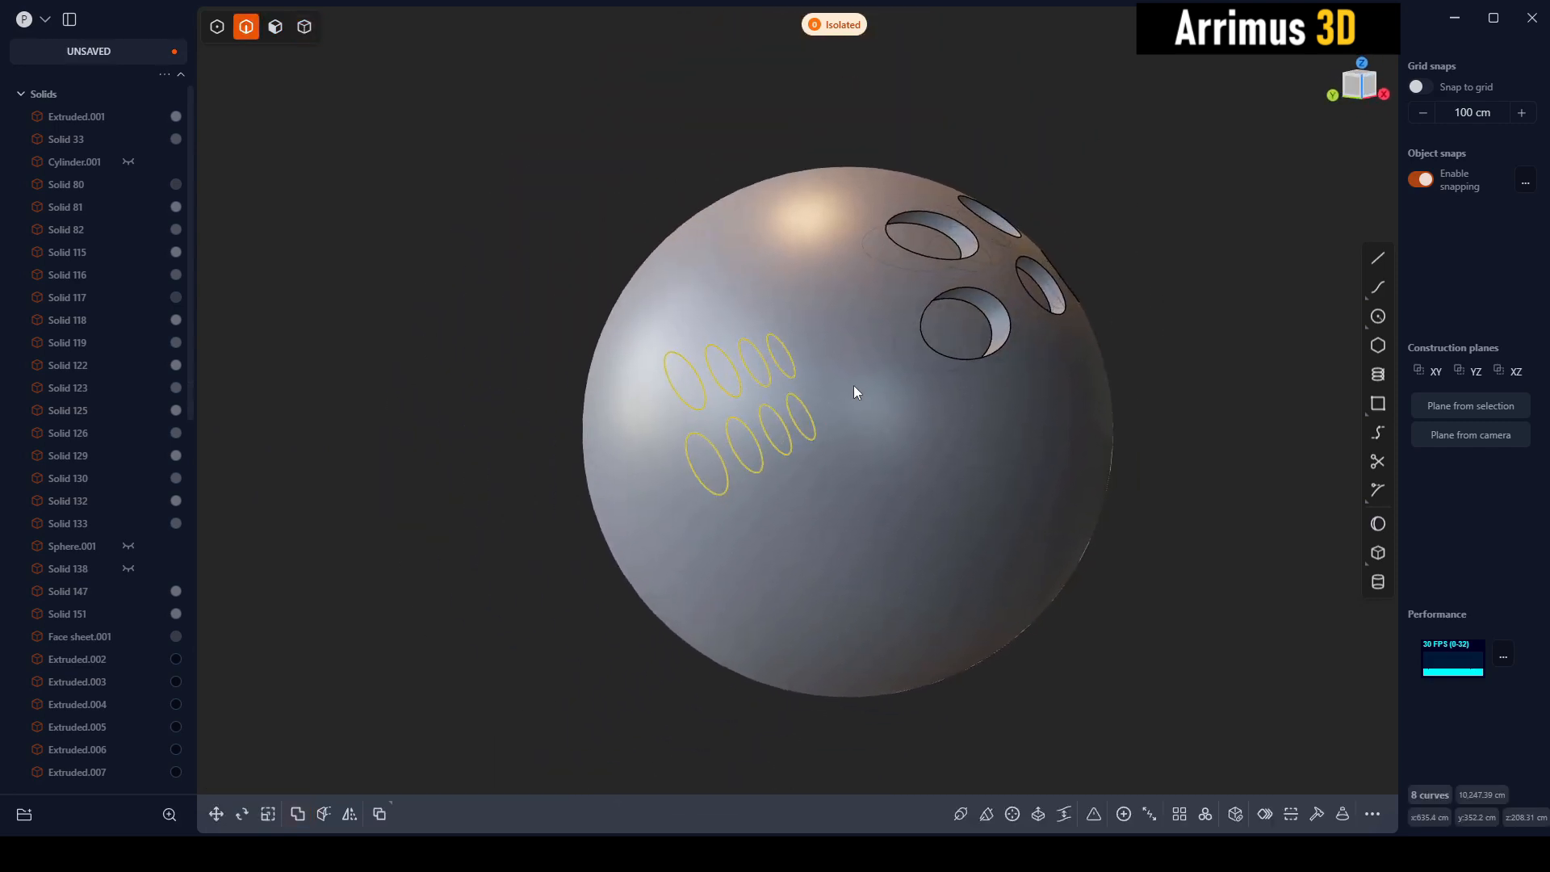
pyautogui.click(303, 27)
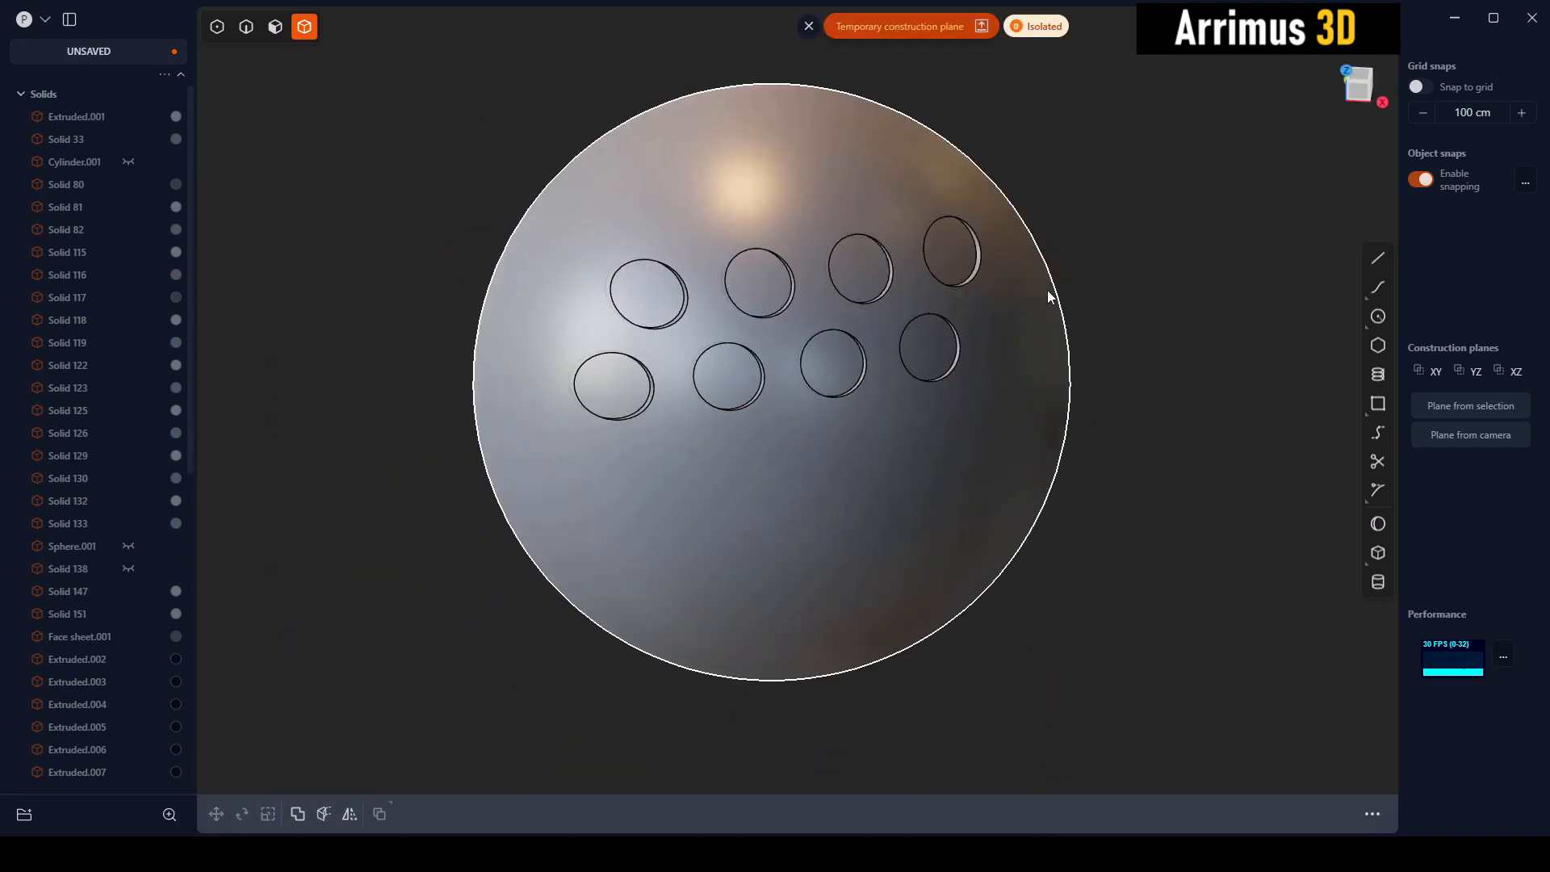
pyautogui.moveTo(808, 26)
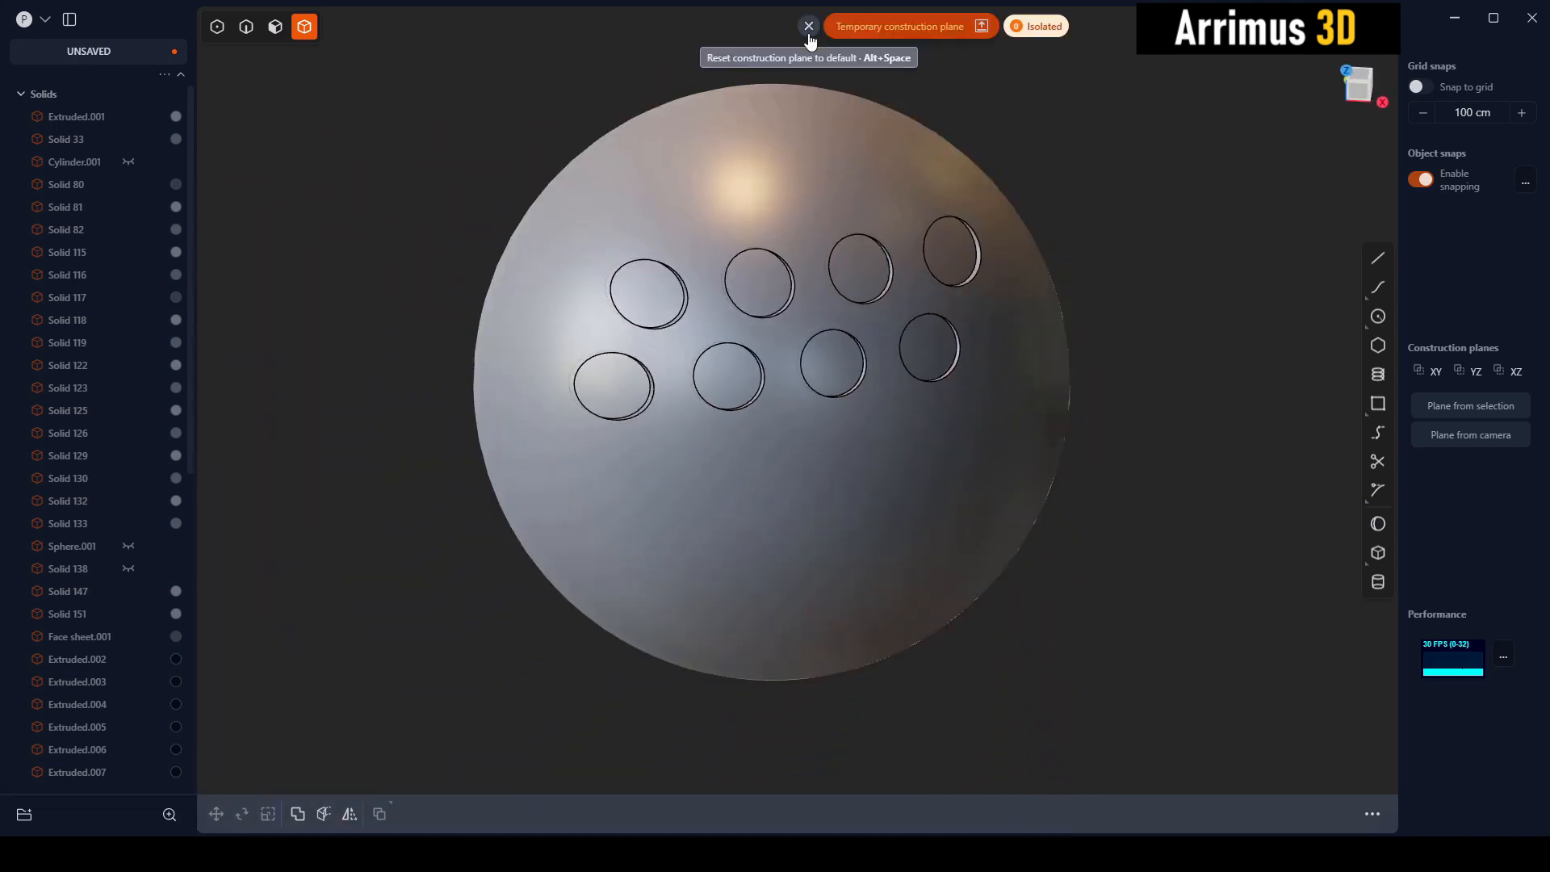
pyautogui.click(807, 26)
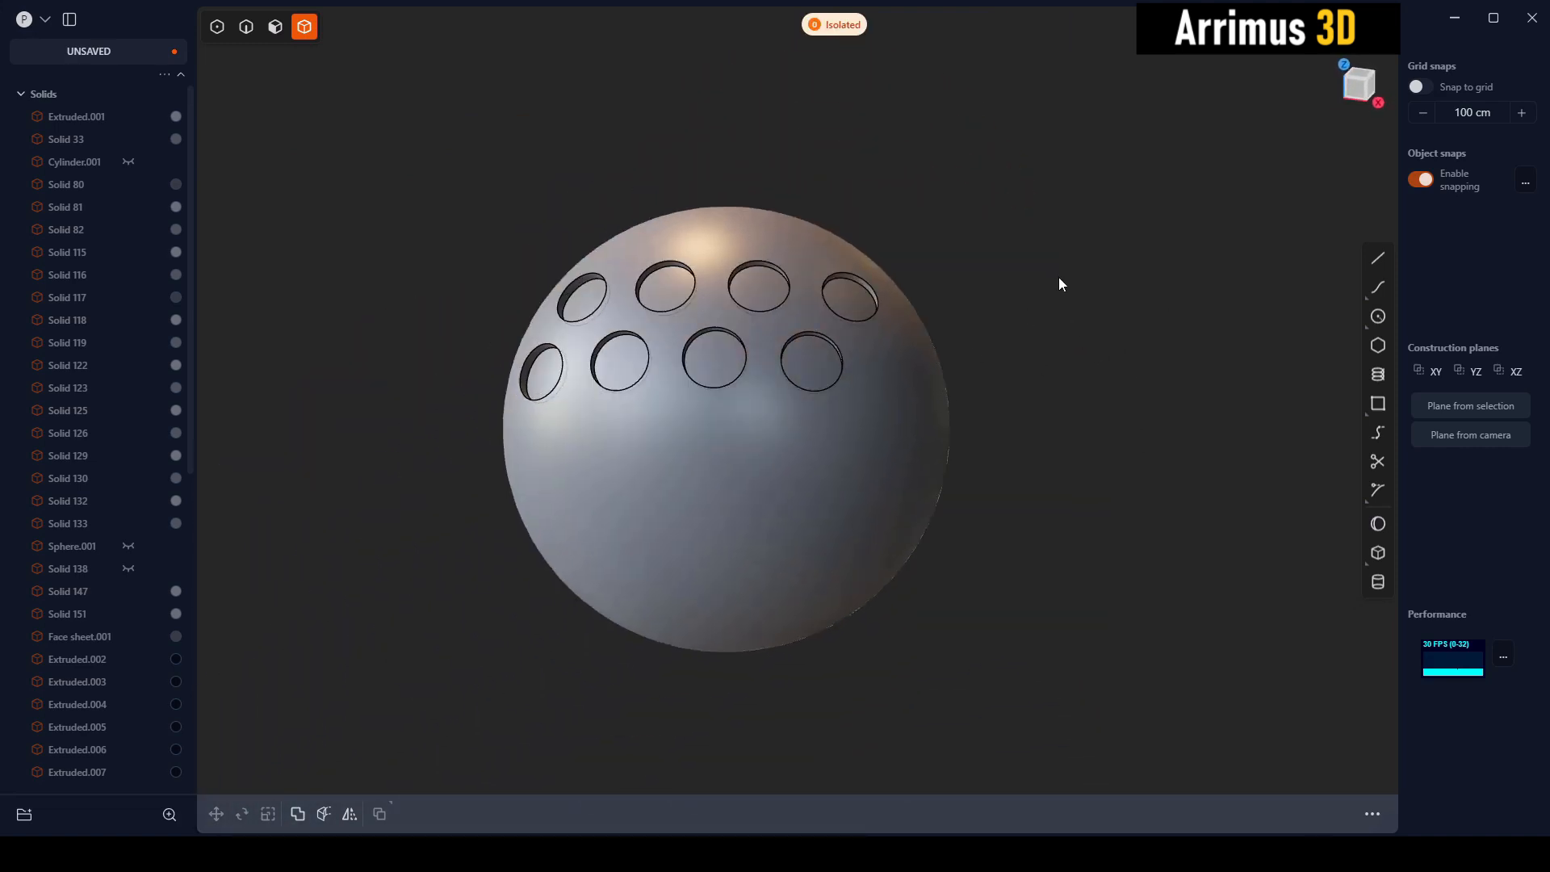
pyautogui.click(1375, 258)
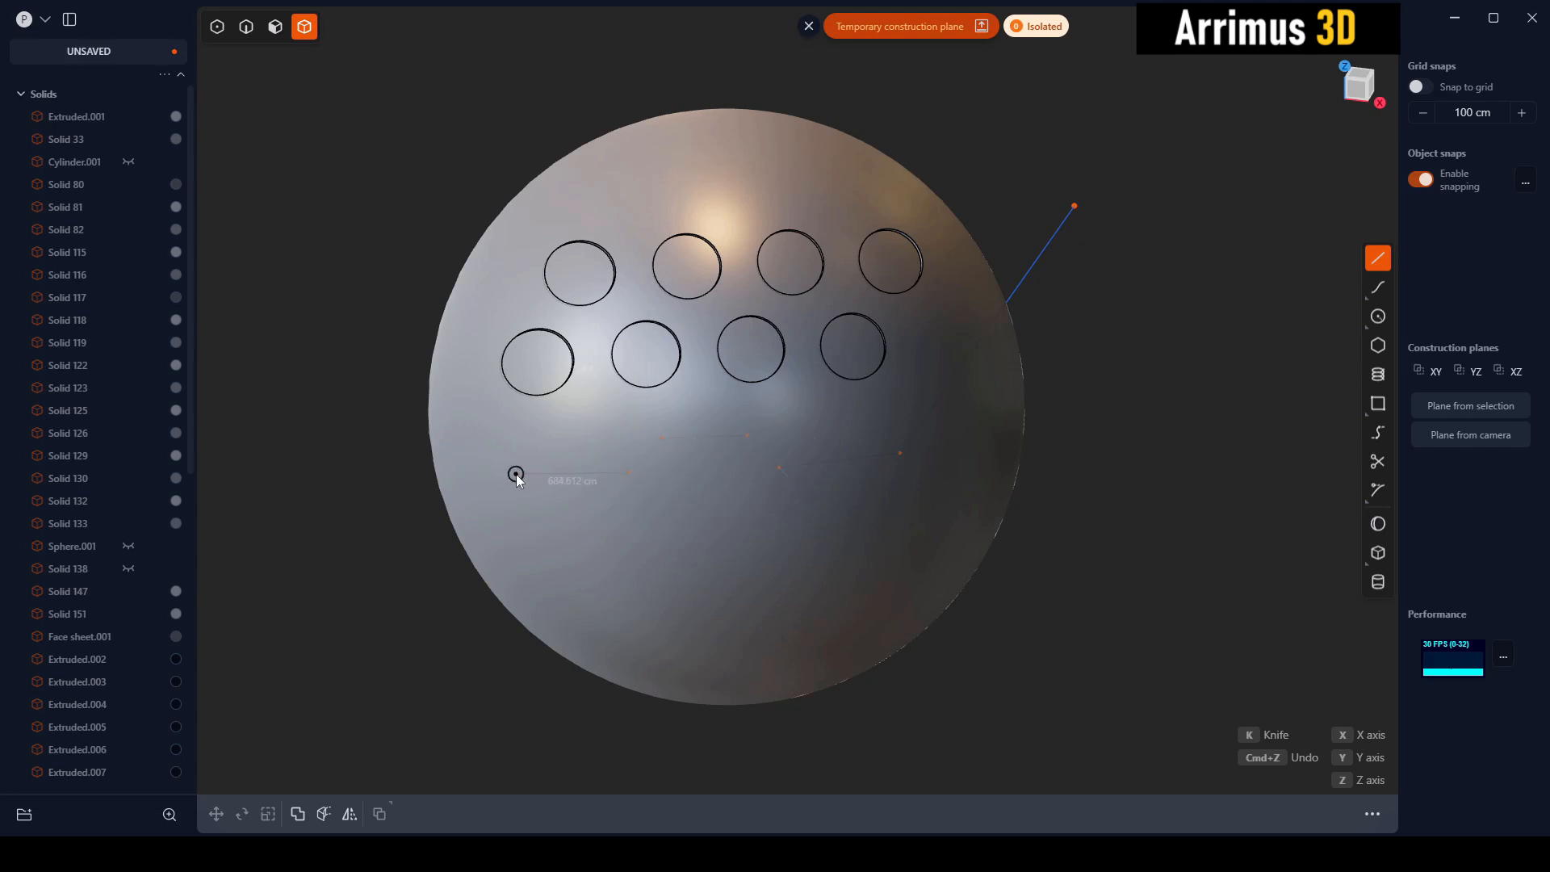
# Step: Draw the stepped line profile, fillet its corner, and draw another line across the sphere
pyautogui.click(515, 475)
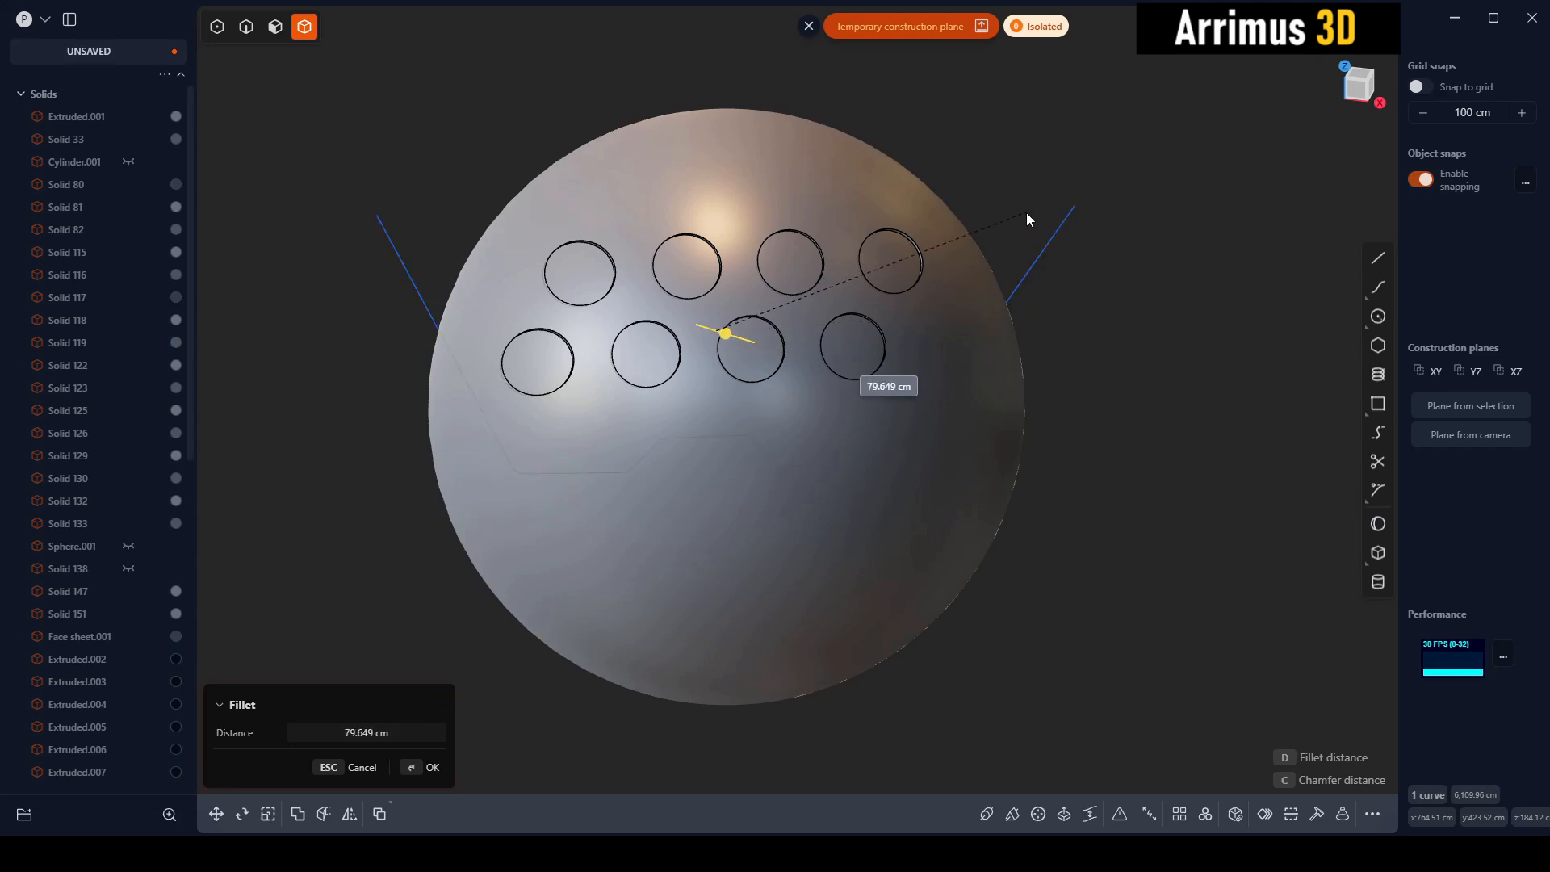
pyautogui.click(323, 814)
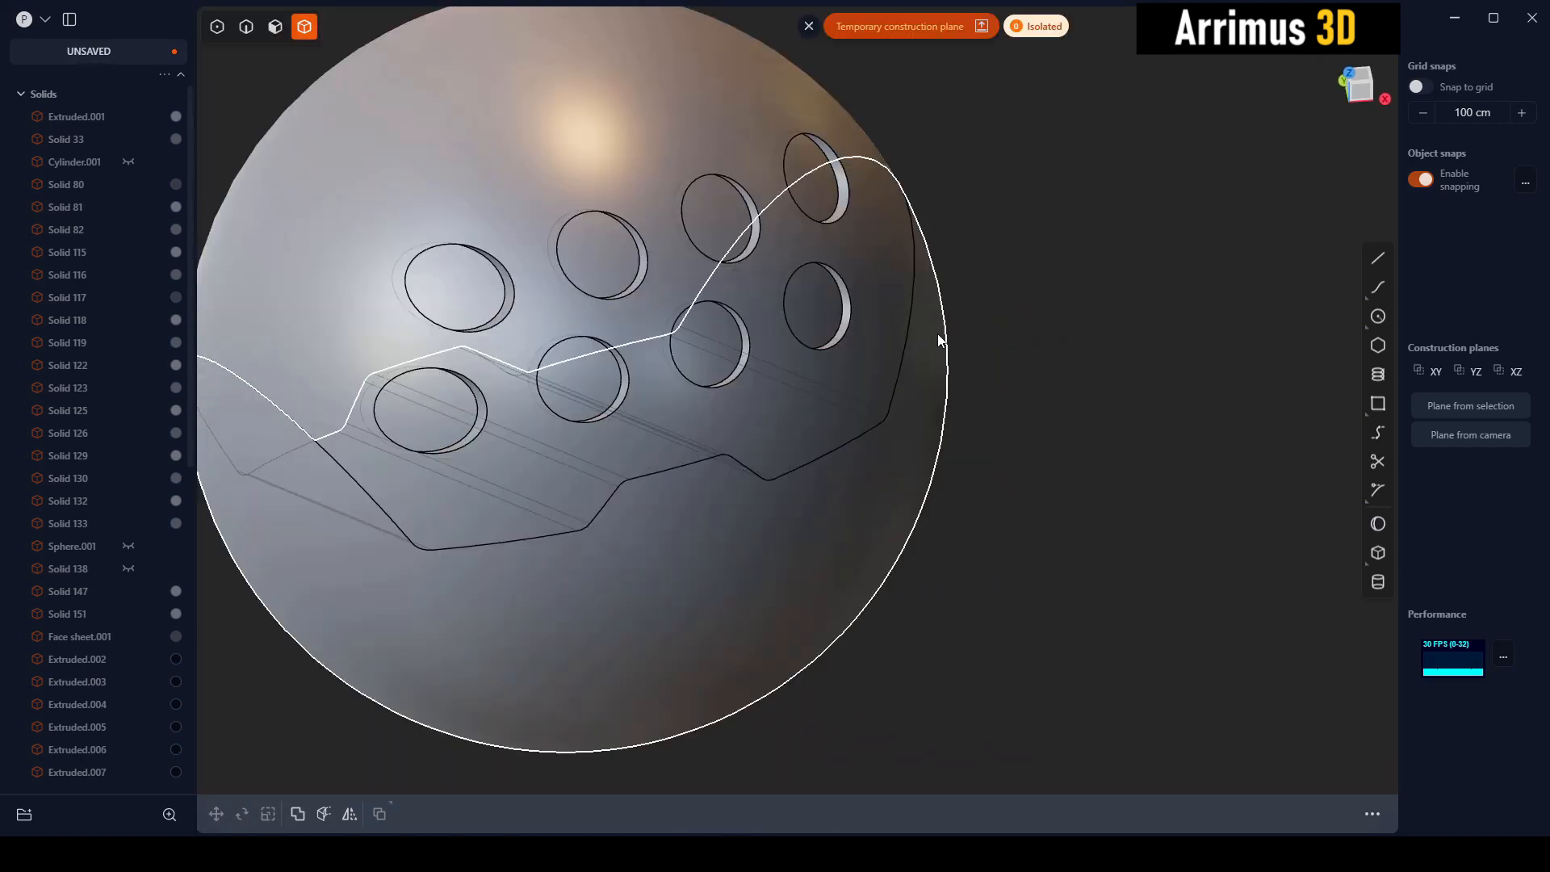
pyautogui.click(1376, 258)
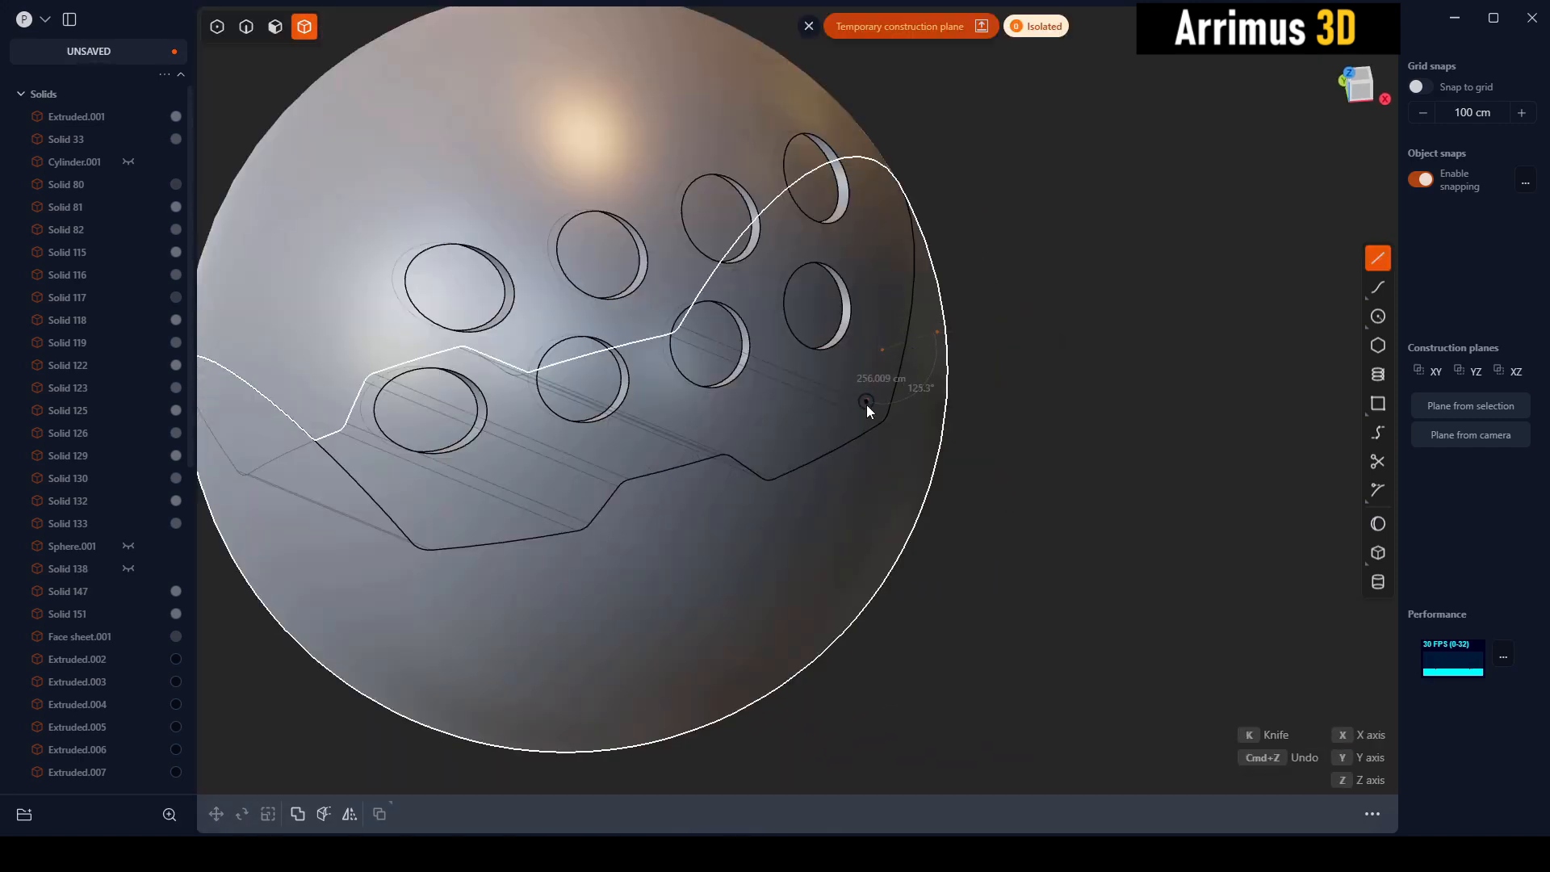
pyautogui.moveTo(811, 512)
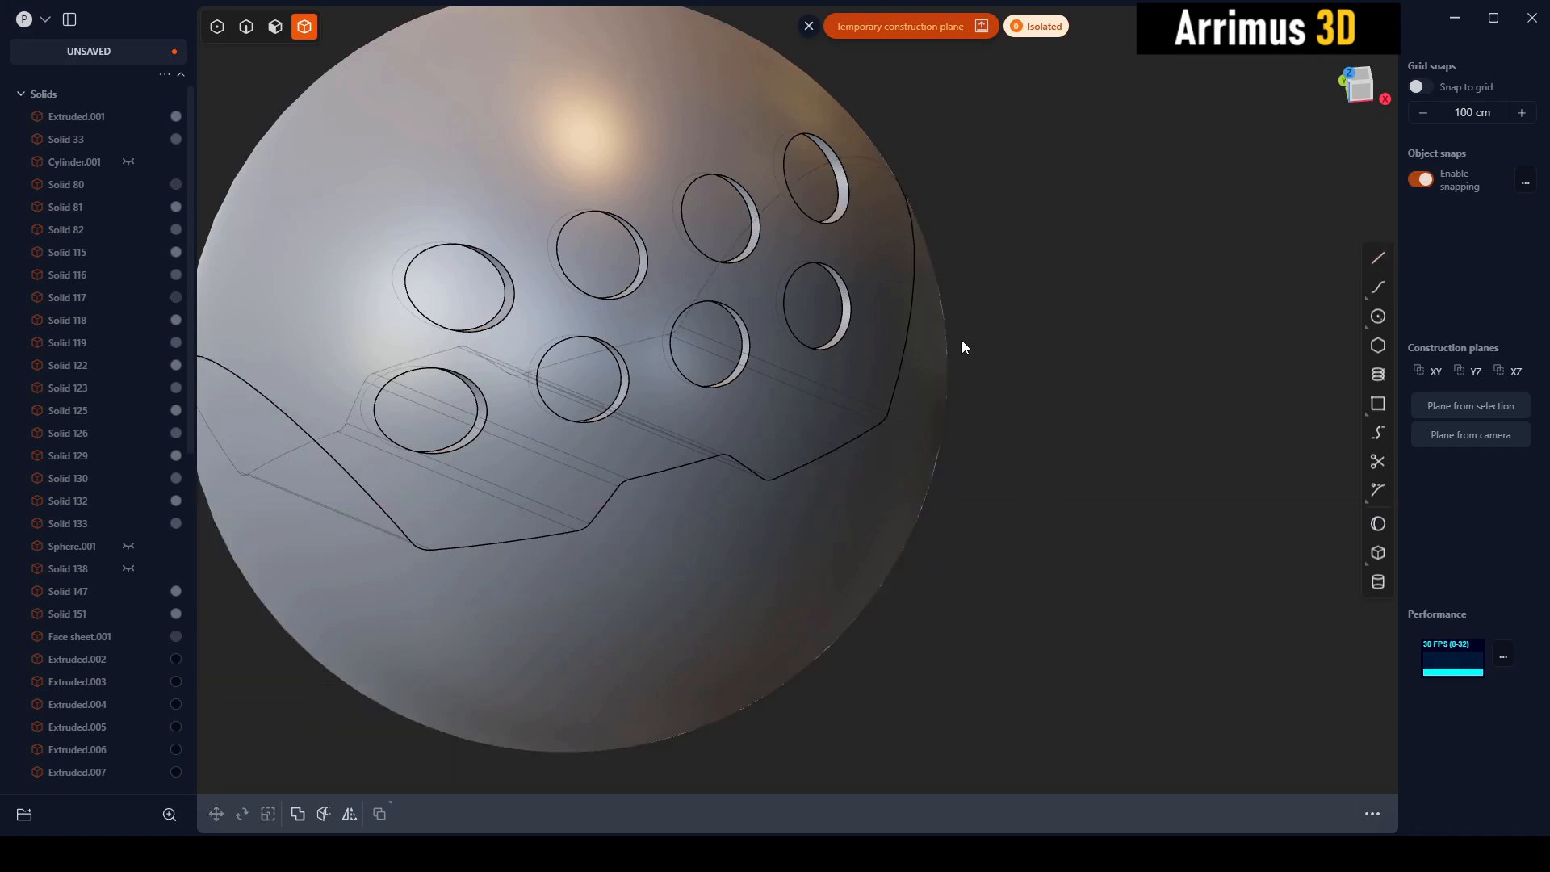
pyautogui.click(323, 814)
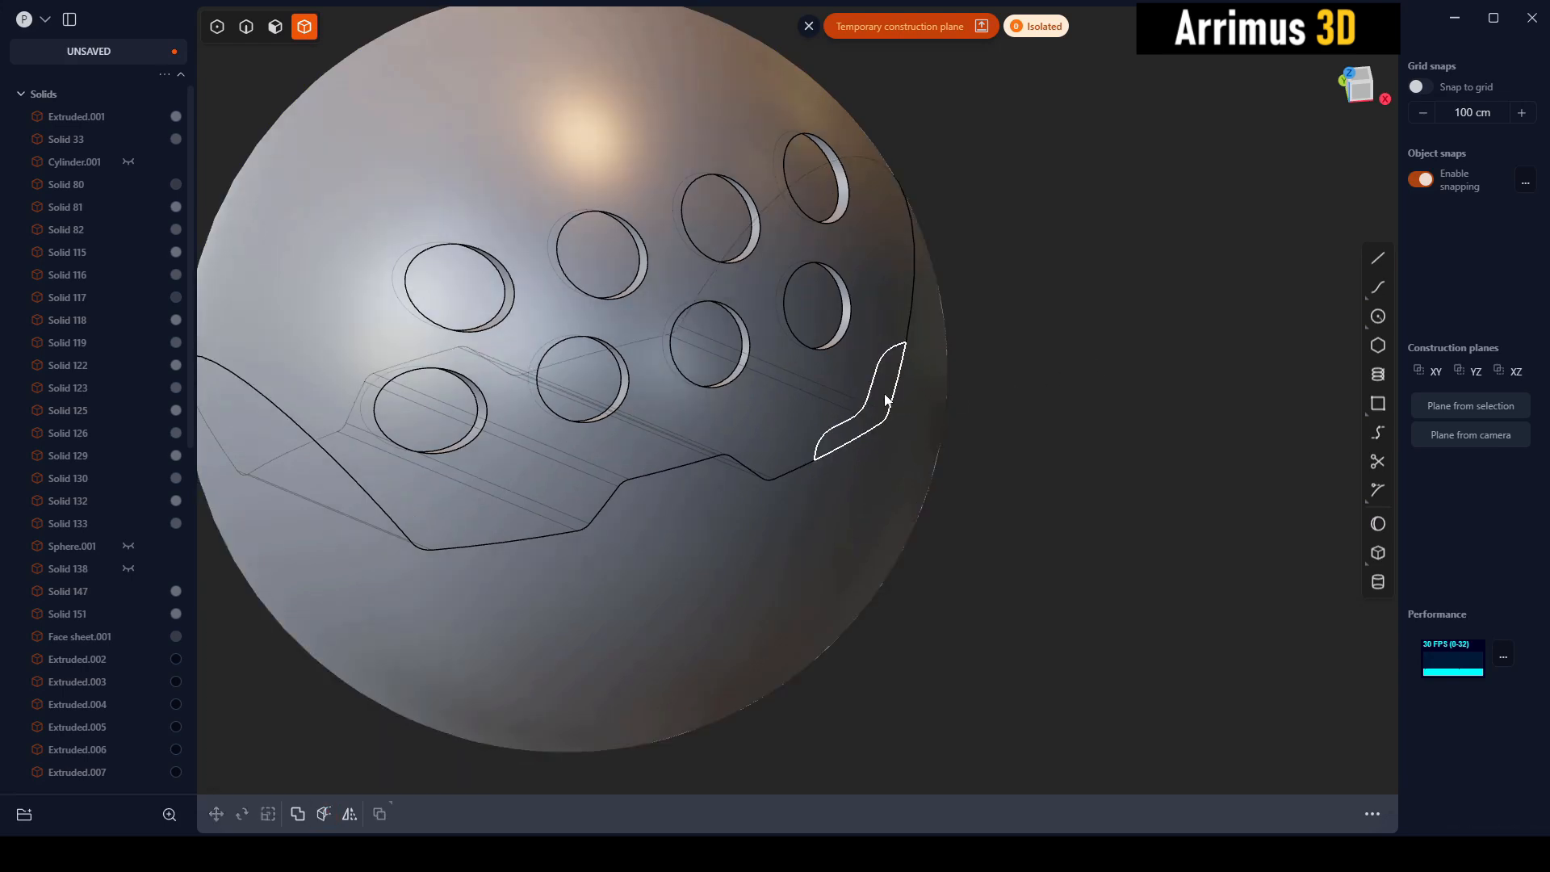
# Step: Delete the small groove face below the holes, then assign the inner solid a new material colour
pyautogui.click(246, 27)
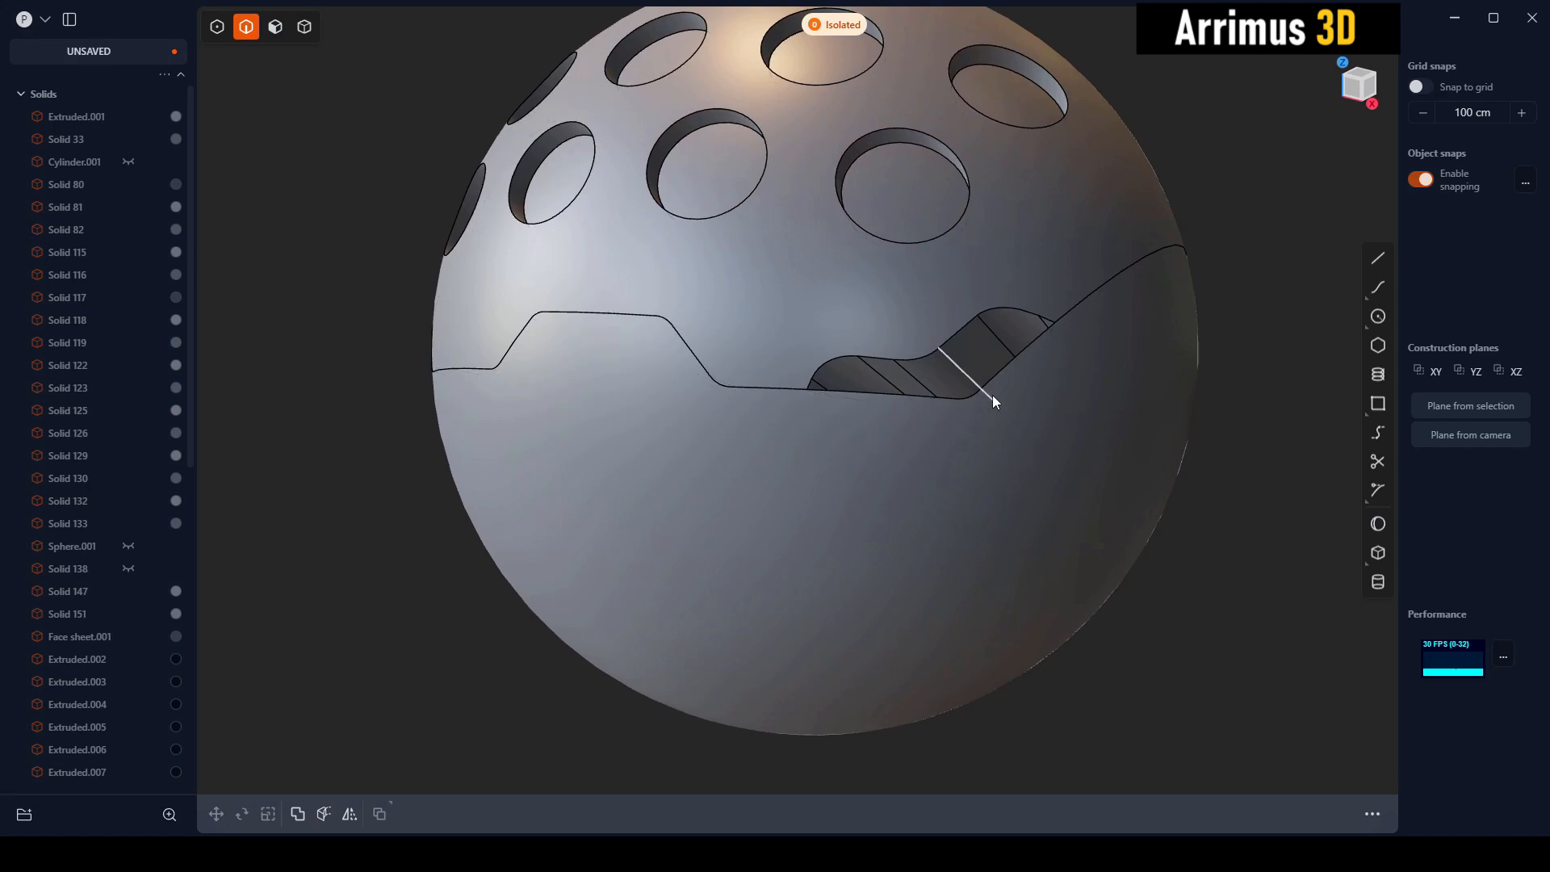
pyautogui.moveTo(994, 402); pyautogui.dragTo(1095, 391)
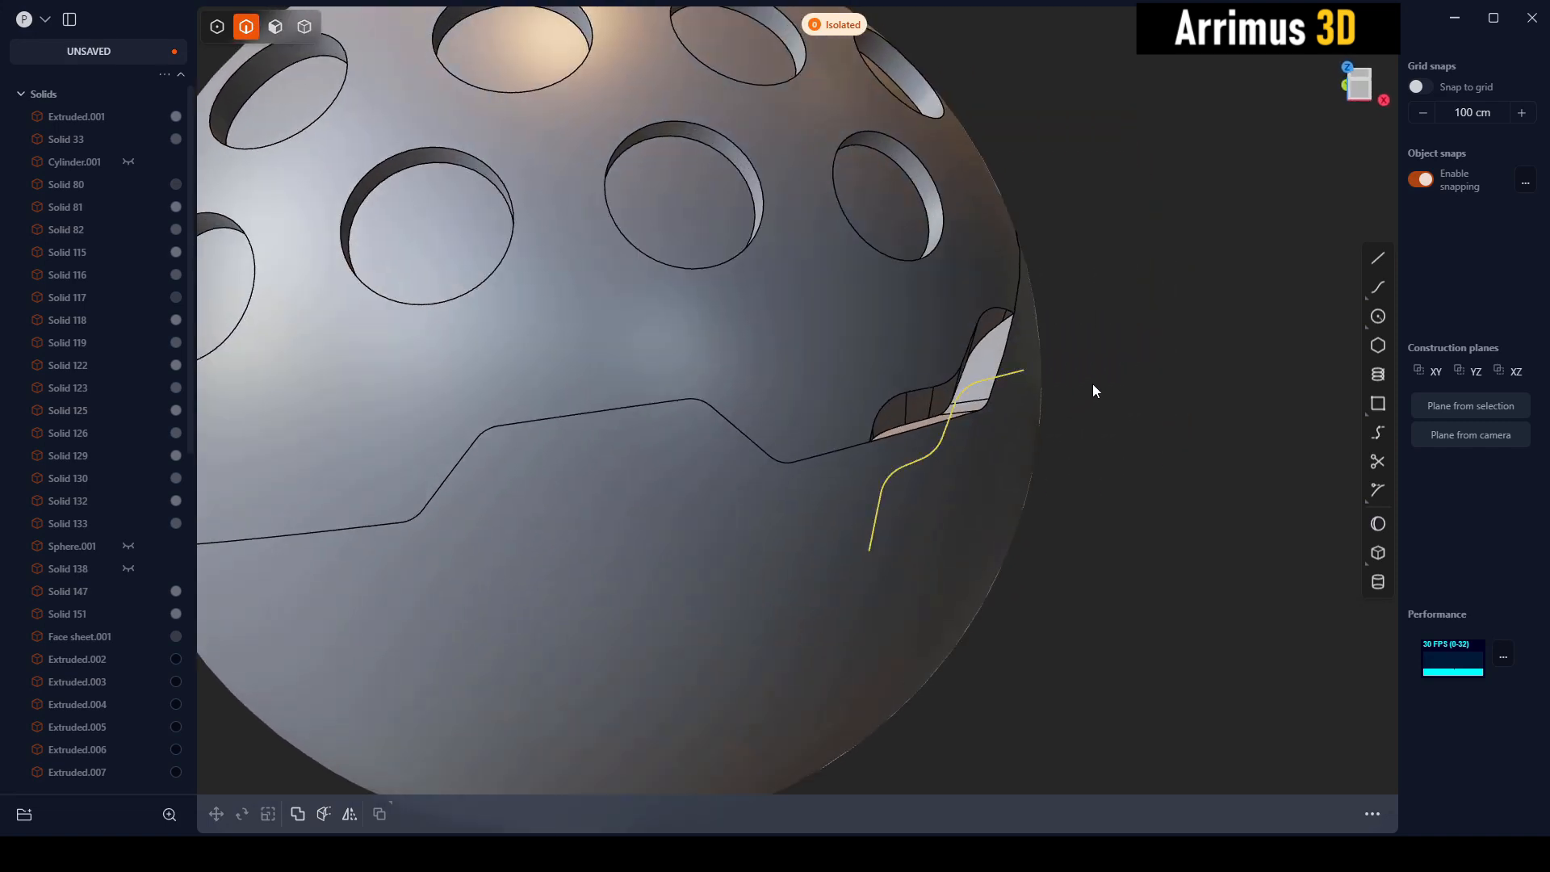
pyautogui.click(304, 26)
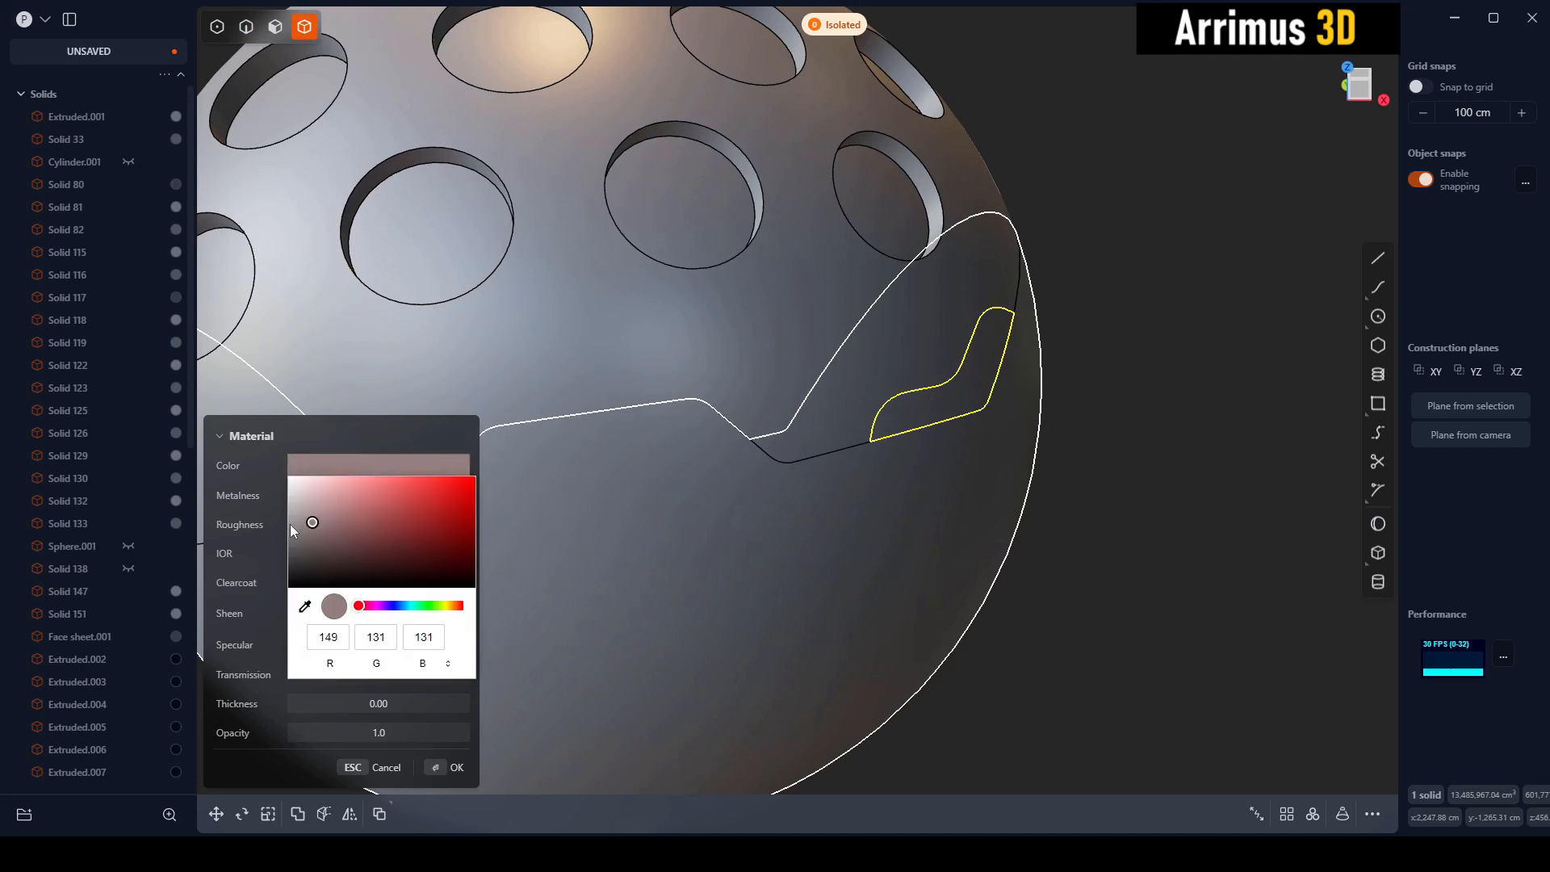
pyautogui.click(456, 772)
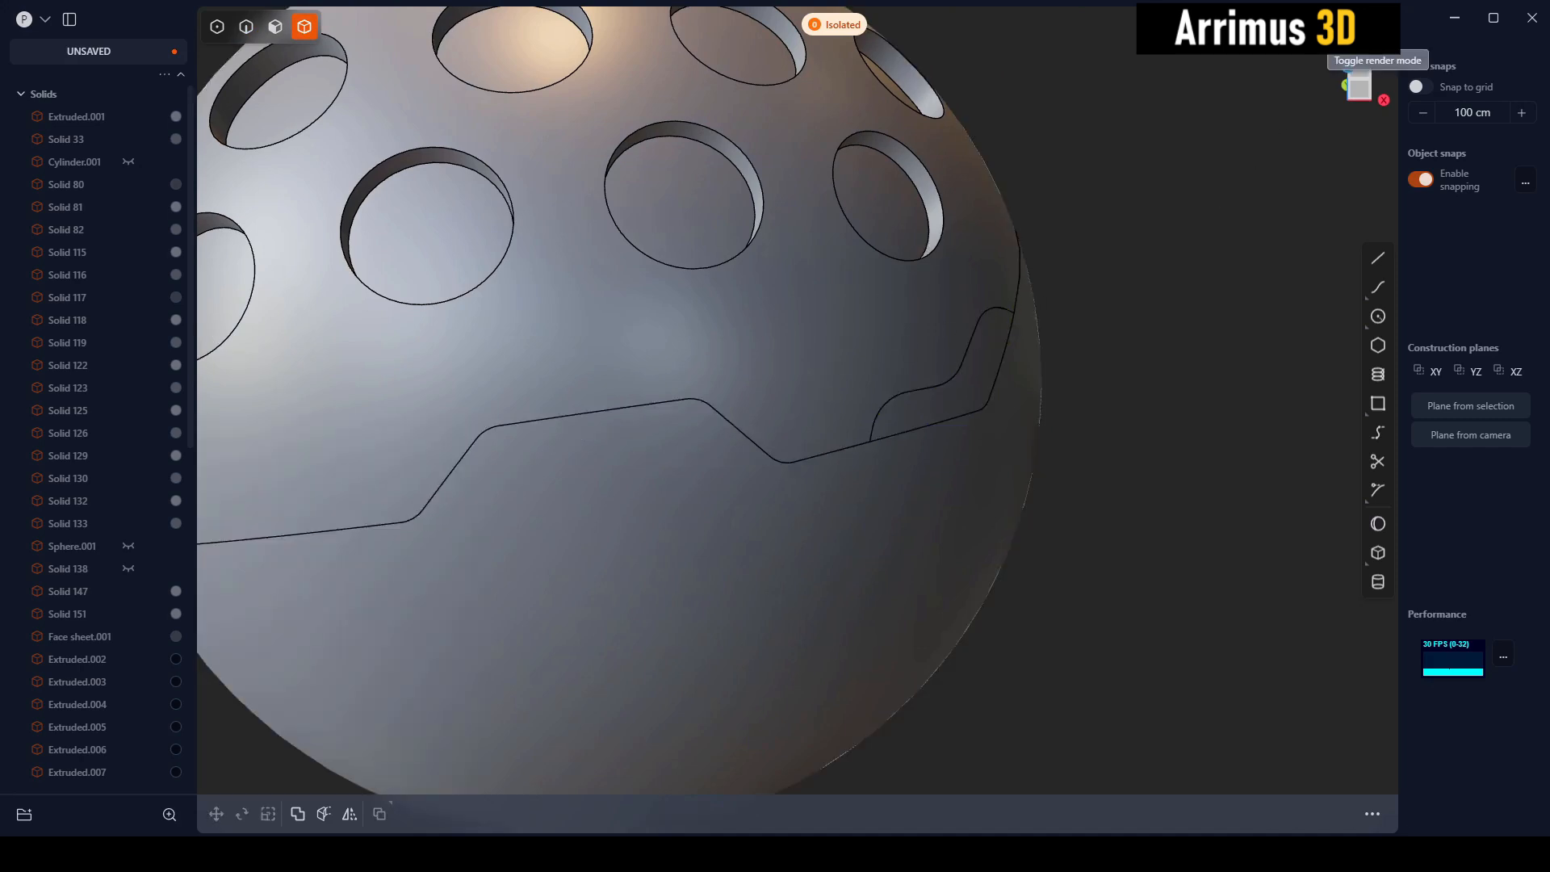